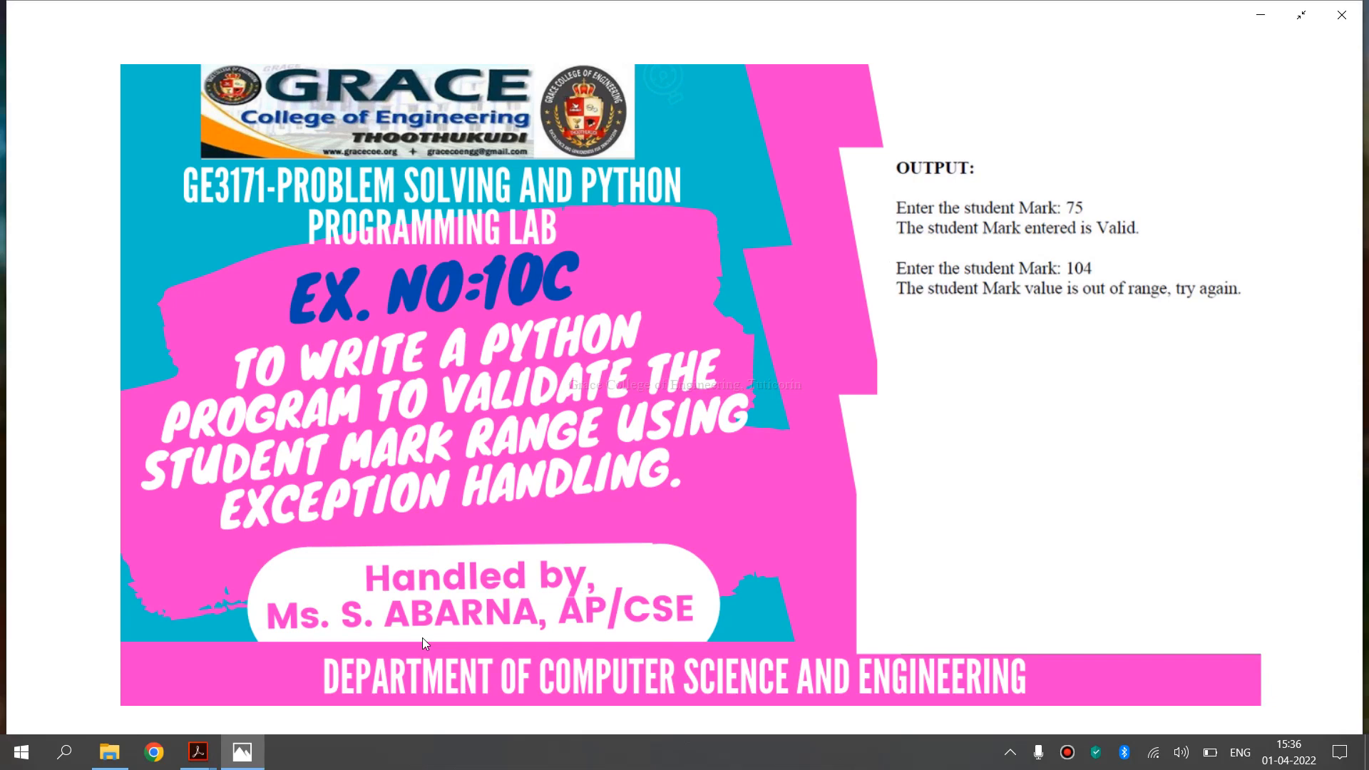
Bring the Syllabus.pdf in Adobe Acrobat Reader to the front.
left_click(197, 751)
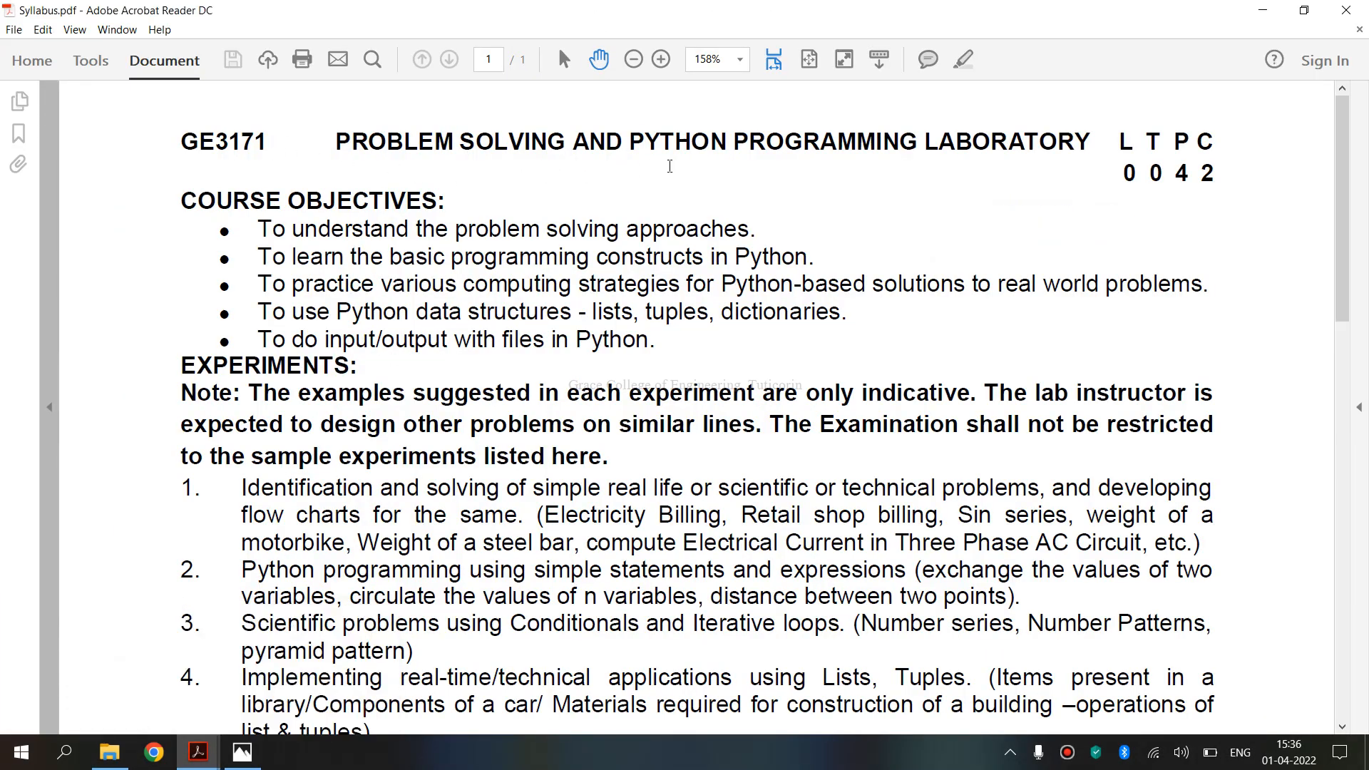
Scroll the syllabus down to experiment 10, Exception handling.
scroll("down", 3)
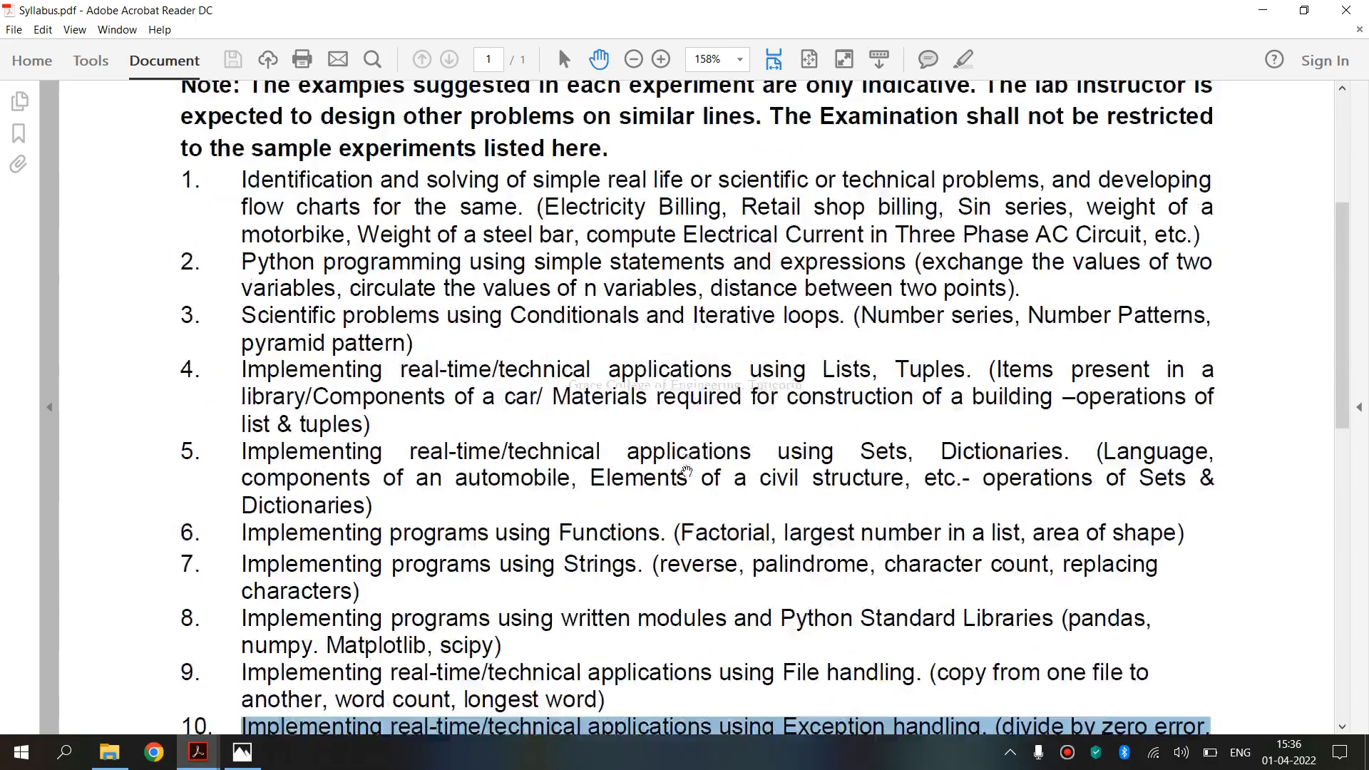
scroll("down", 3)
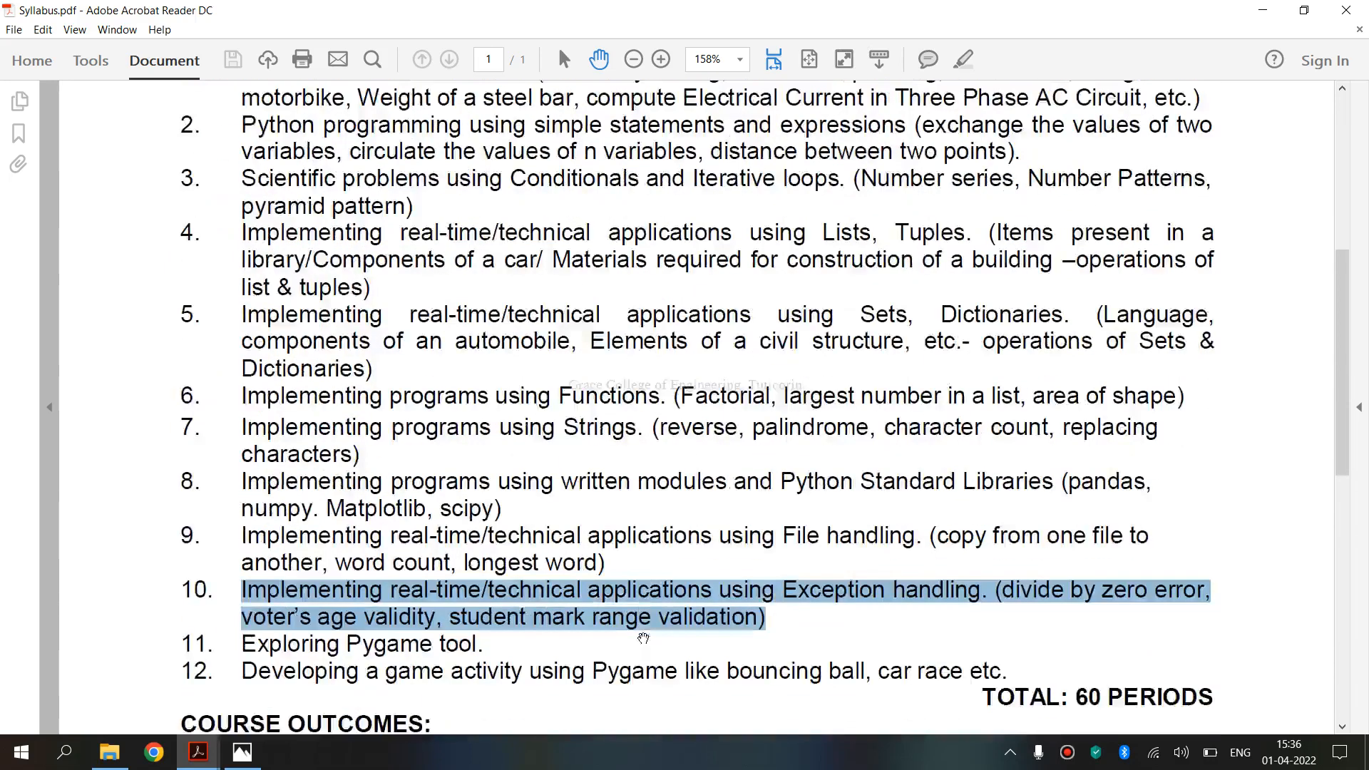
mouse_move(782, 613)
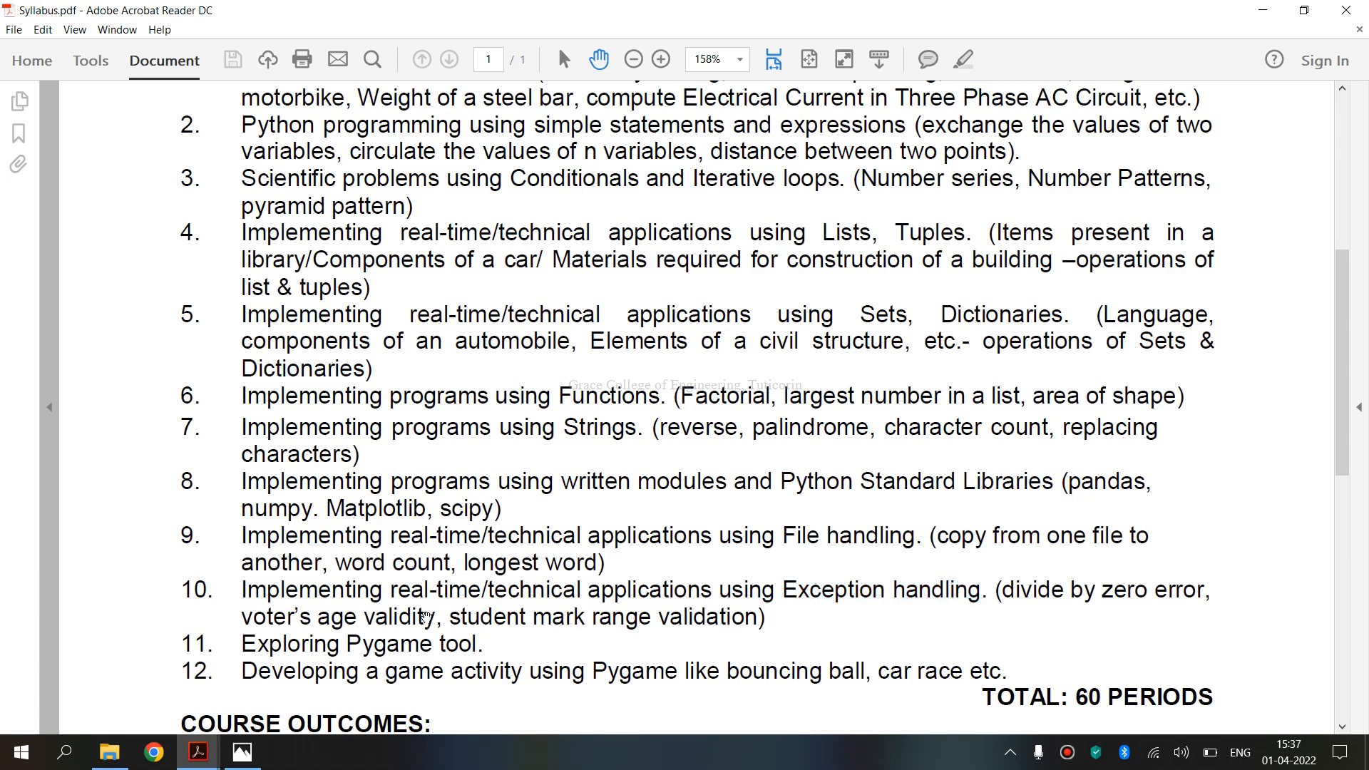
Highlight the phrase 'student mark range validation' in experiment 10.
left_click_drag(447, 615, 755, 616)
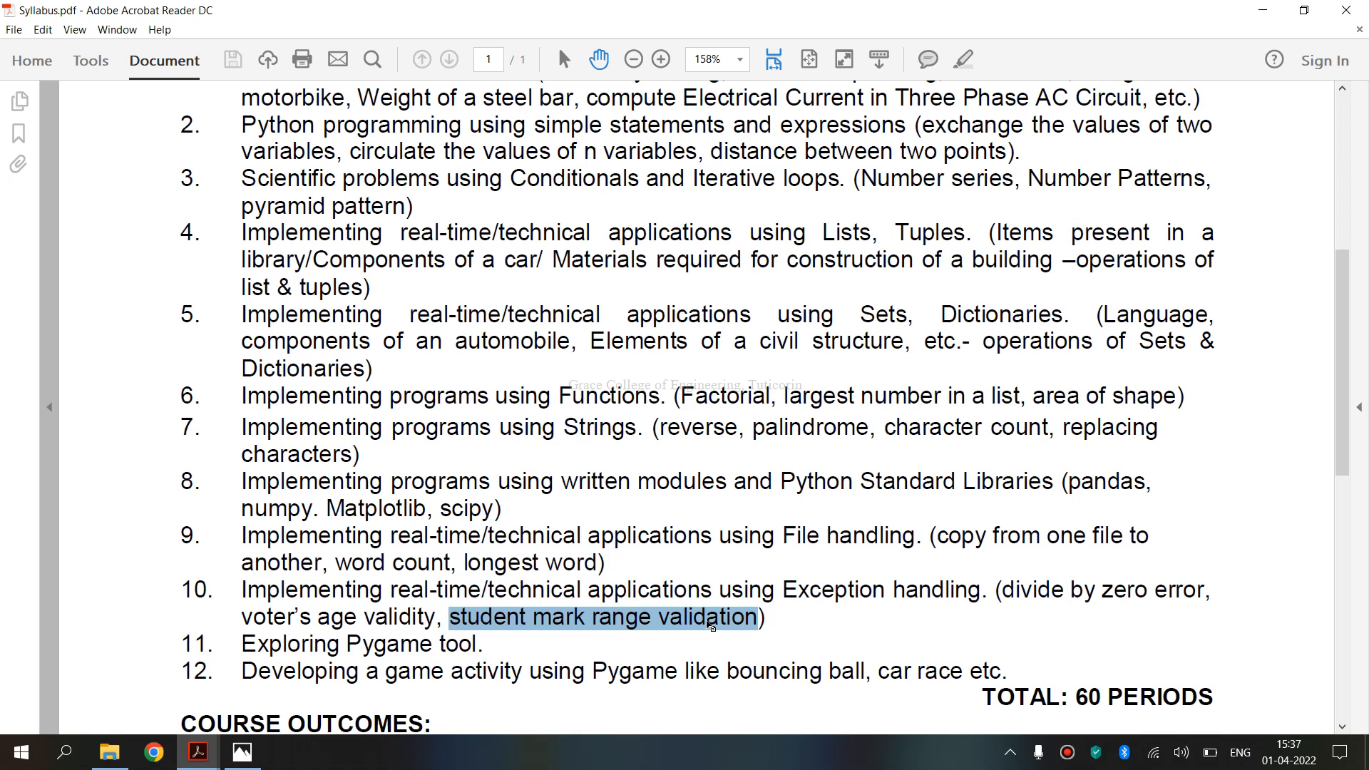
mouse_move(673, 528)
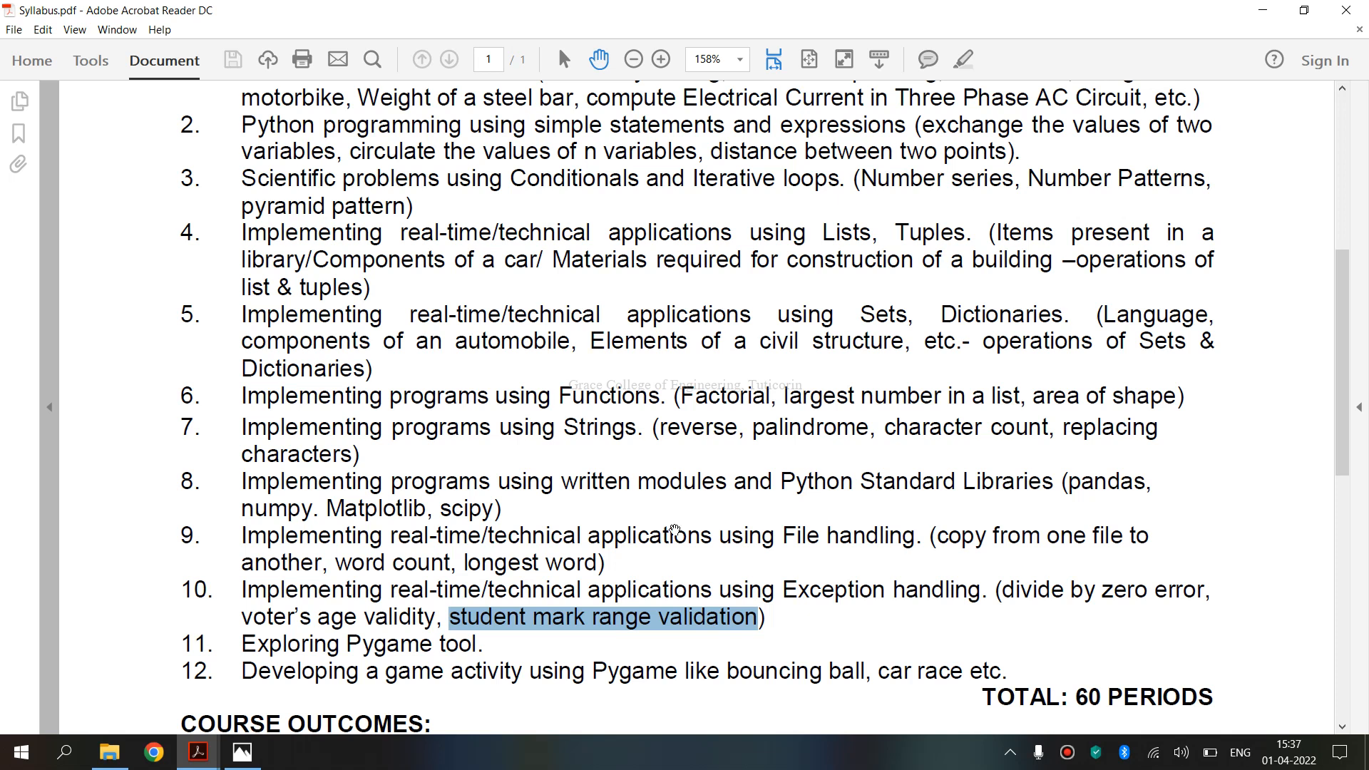
mouse_move(197, 751)
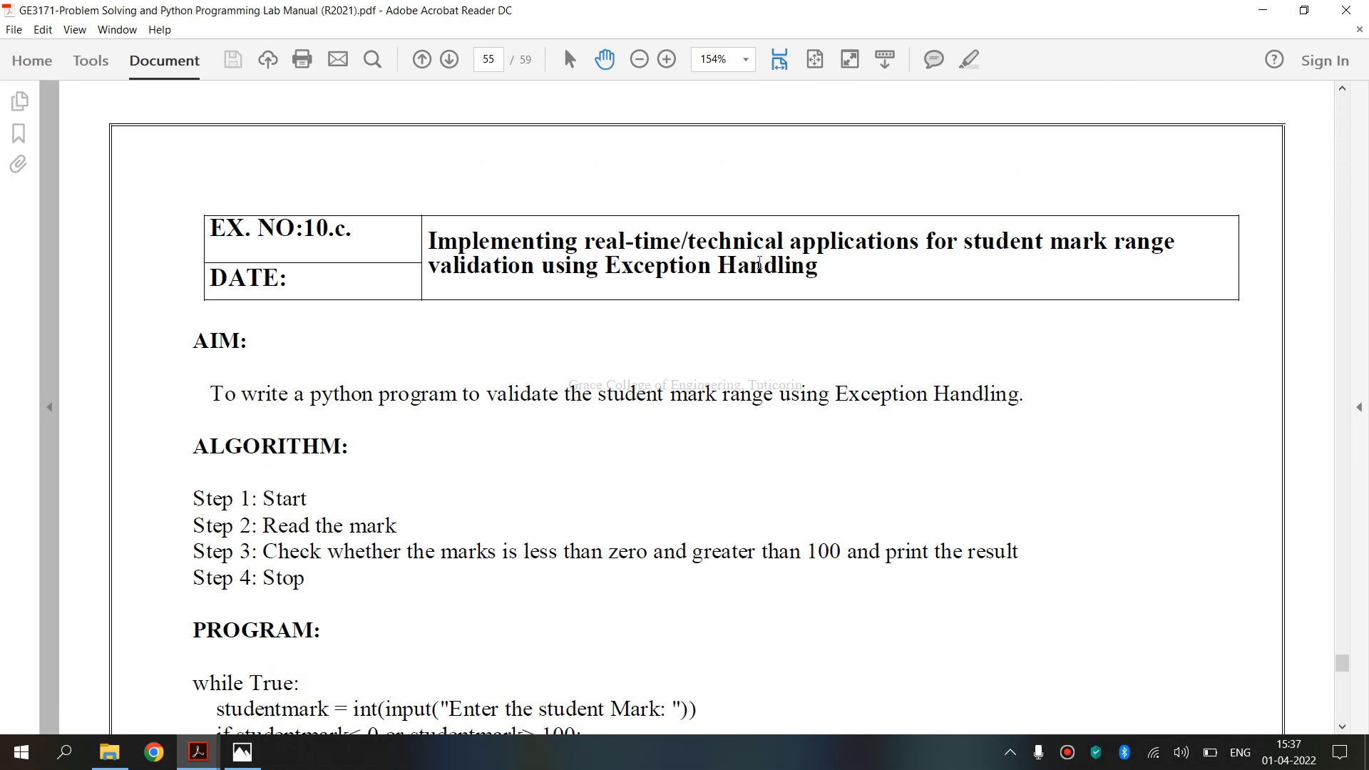
Scroll through exercise 10.c's program and sample output on page 55.
scroll("down", 3)
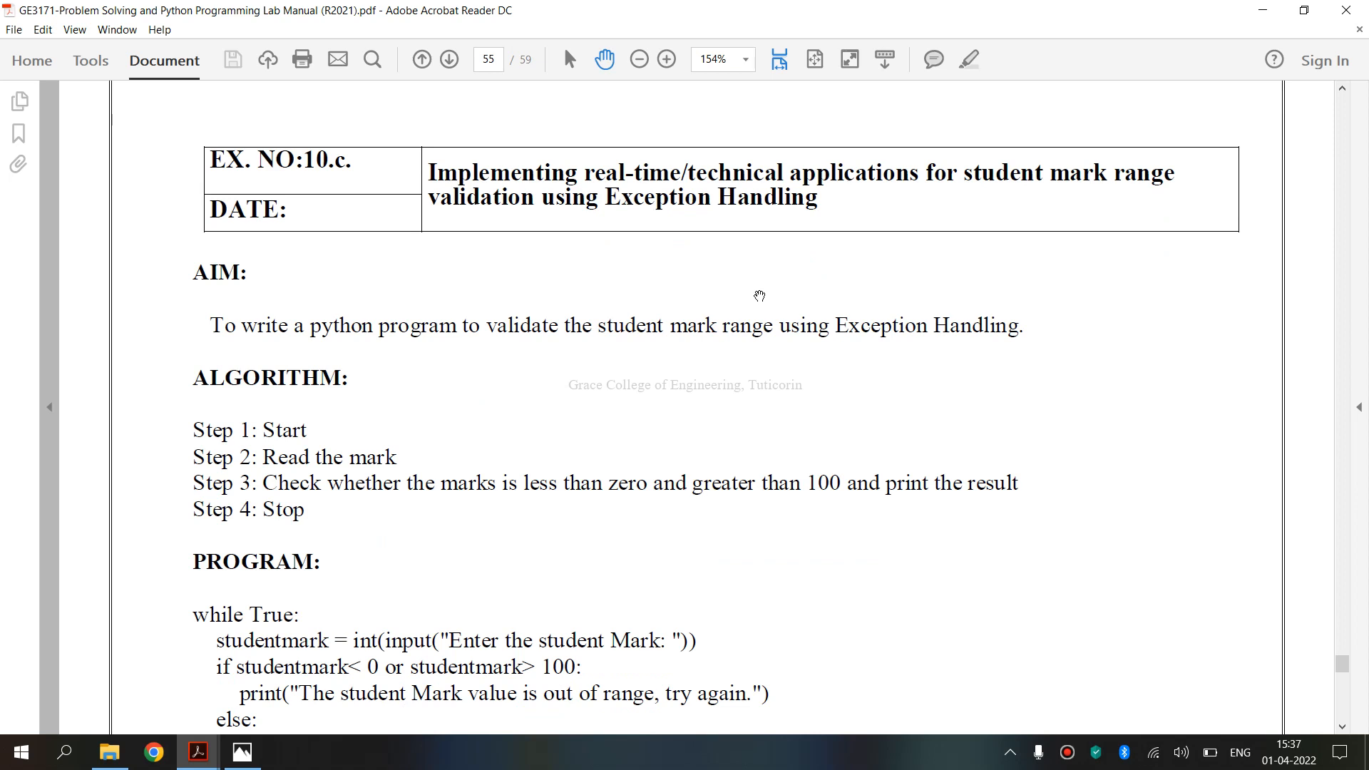
scroll("down", 3)
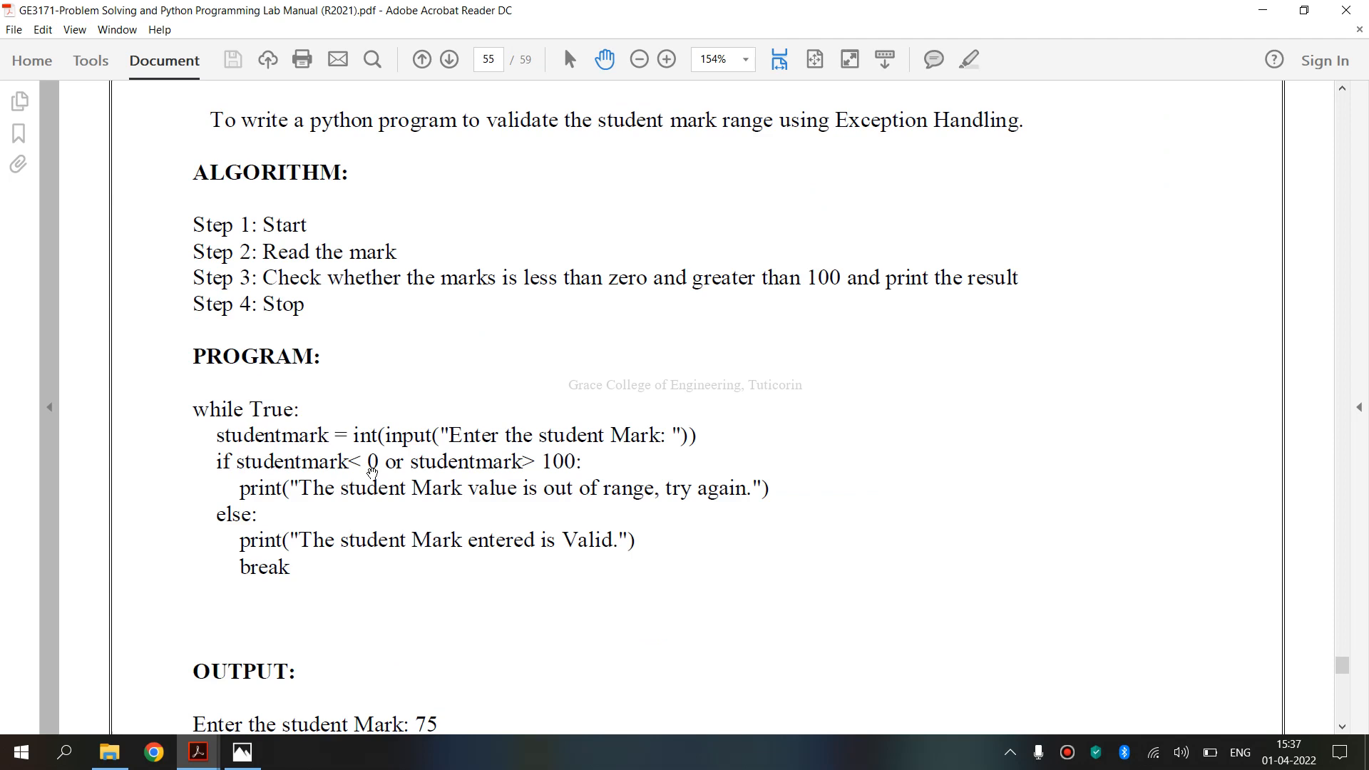
scroll("down", 3)
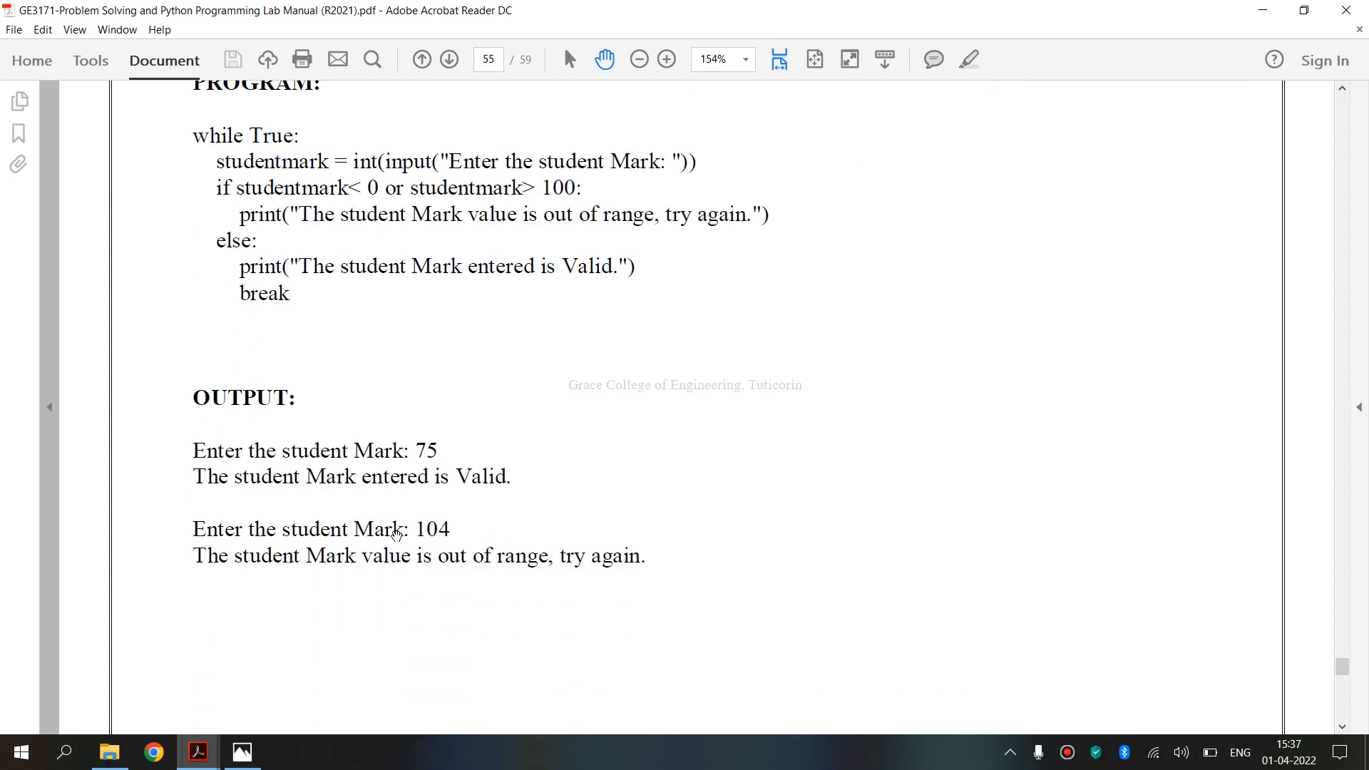
scroll("down", 3)
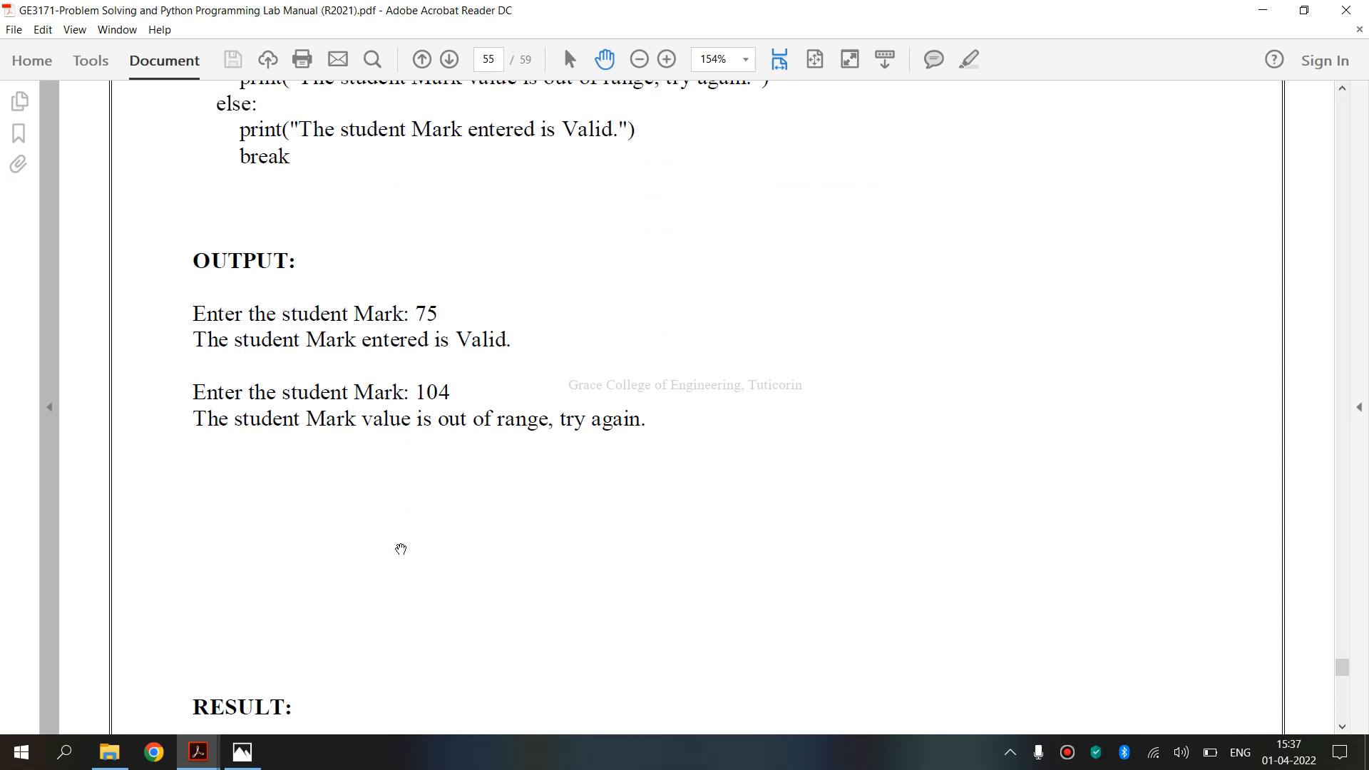
scroll("down", 3)
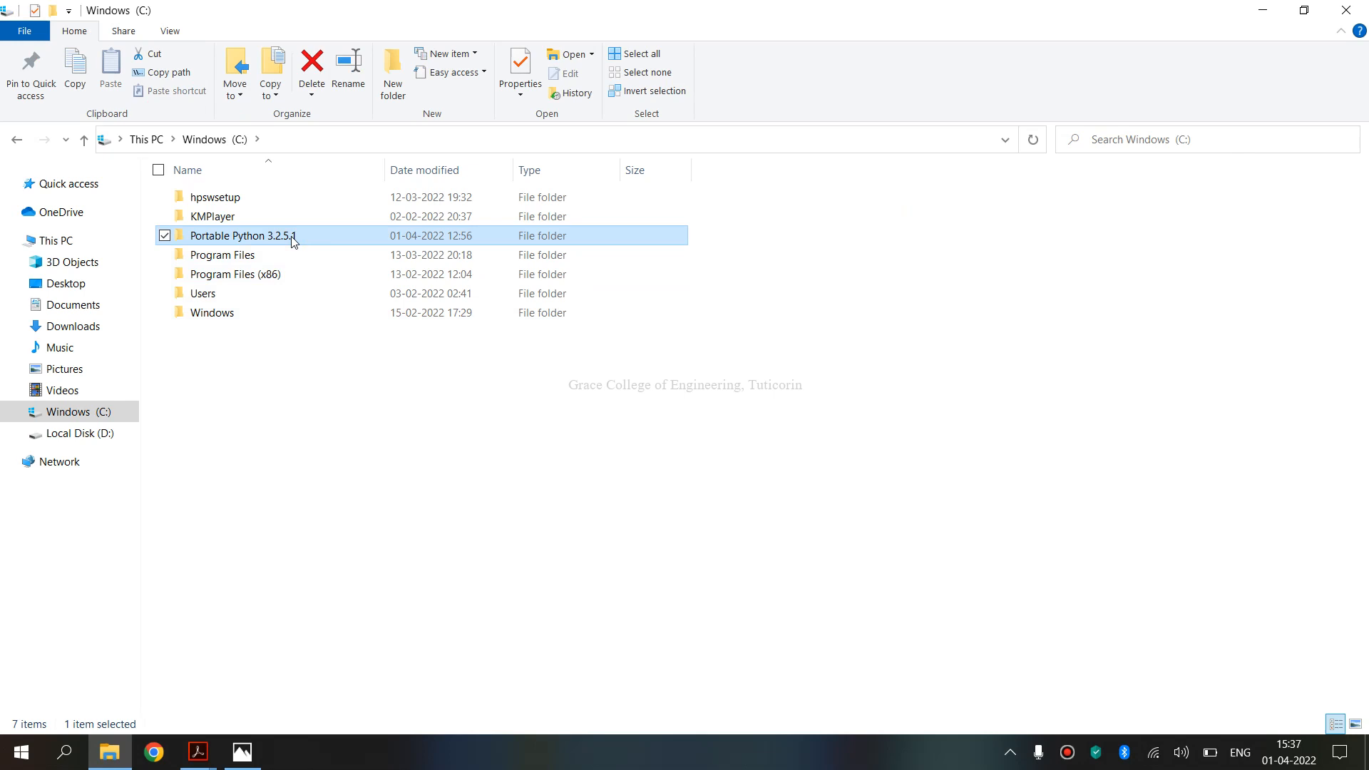
Launch PyScripter-Portable from the Portable Python 3.2.5.1 folder.
double_click(244, 236)
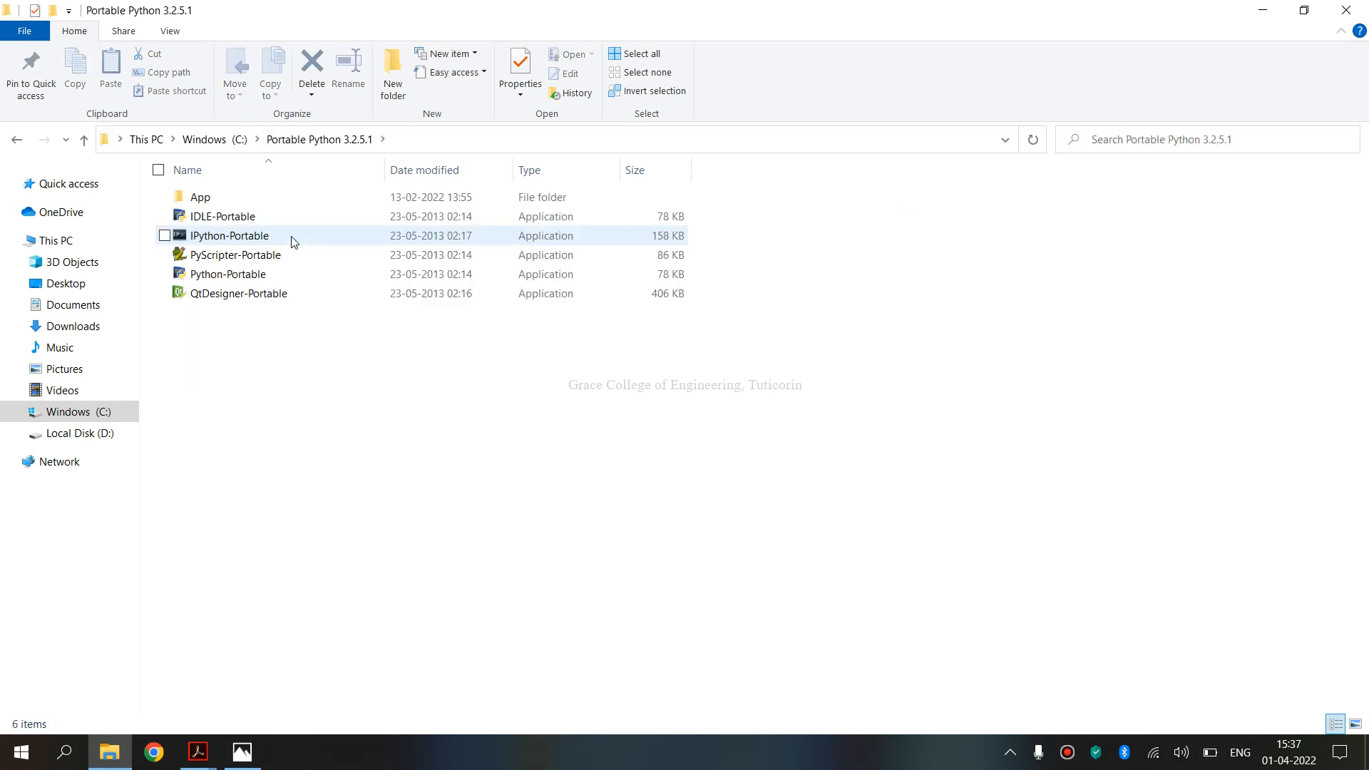
left_click(233, 255)
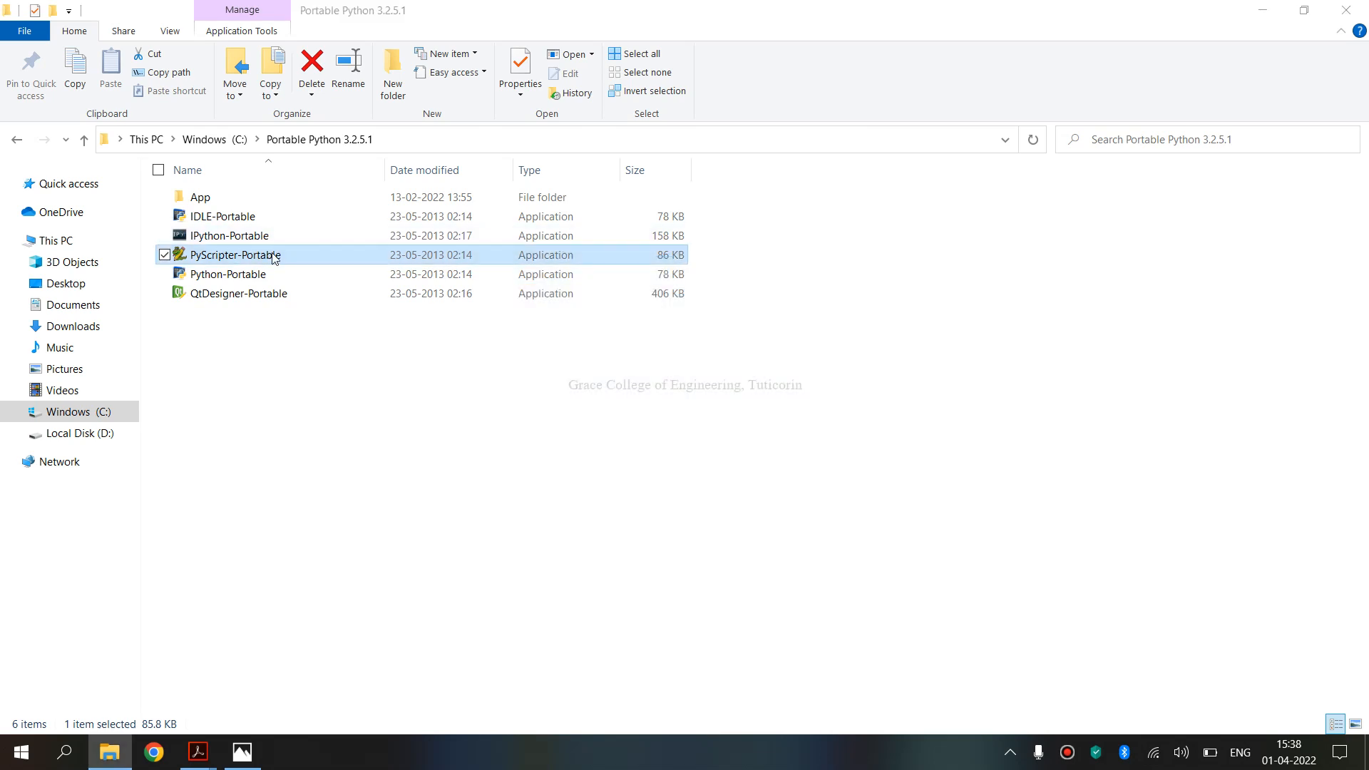
double_click(234, 254)
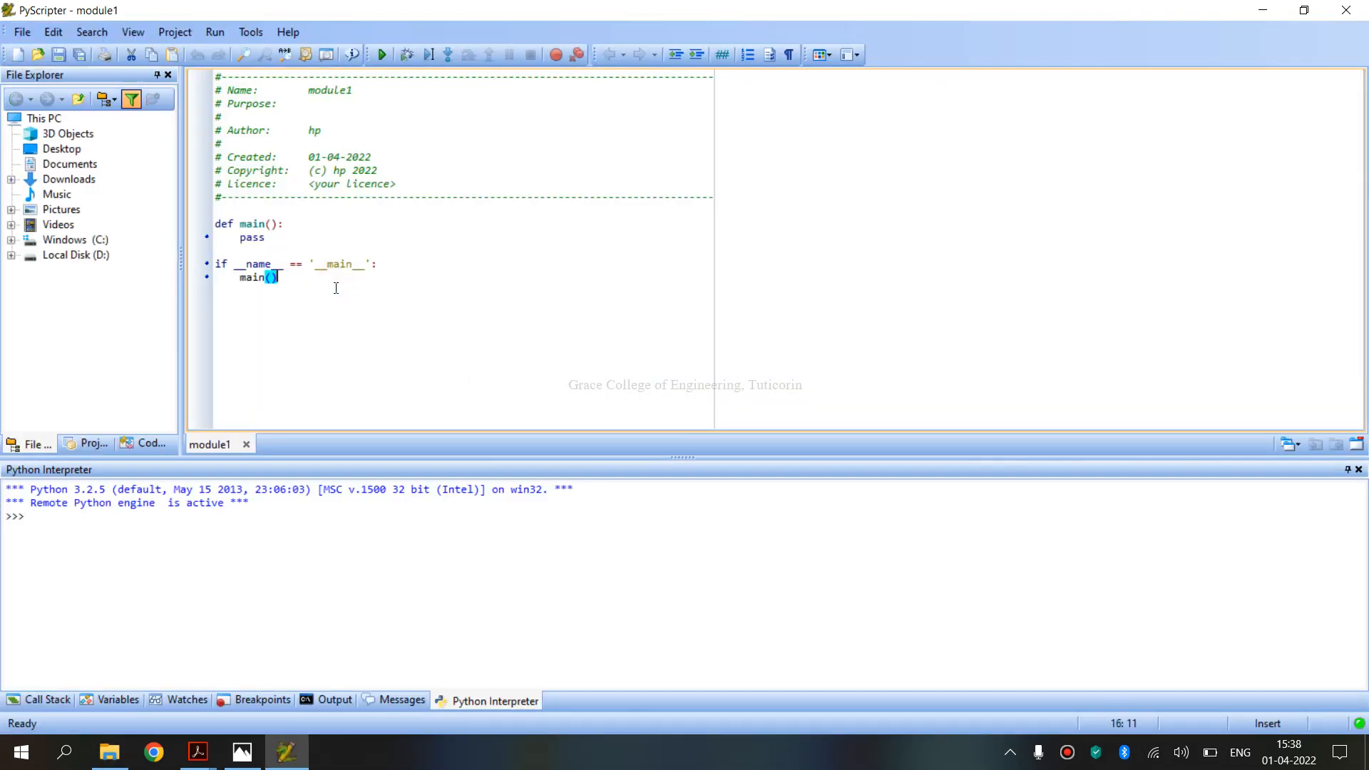
Enter the 'while True:' mark validation loop in module1 and run it.
type("while True:")
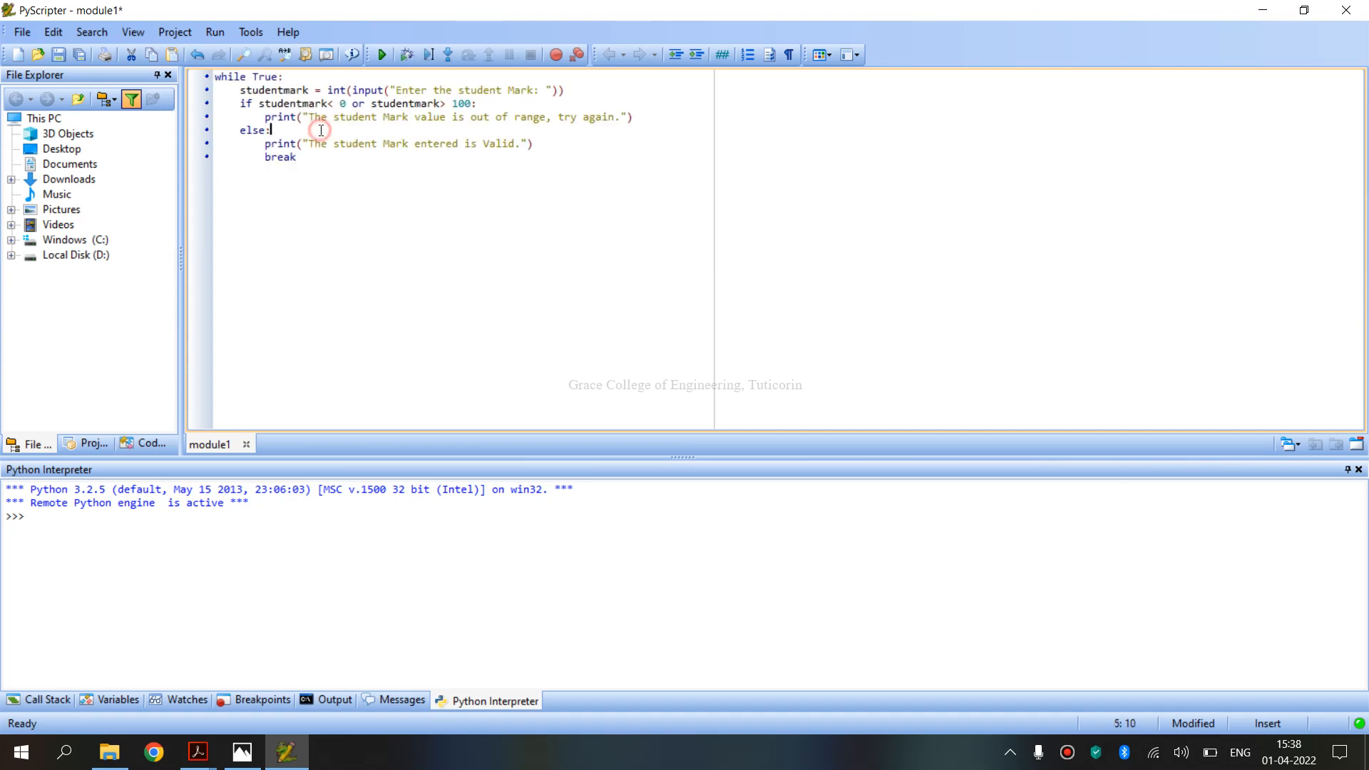
mouse_move(381, 54)
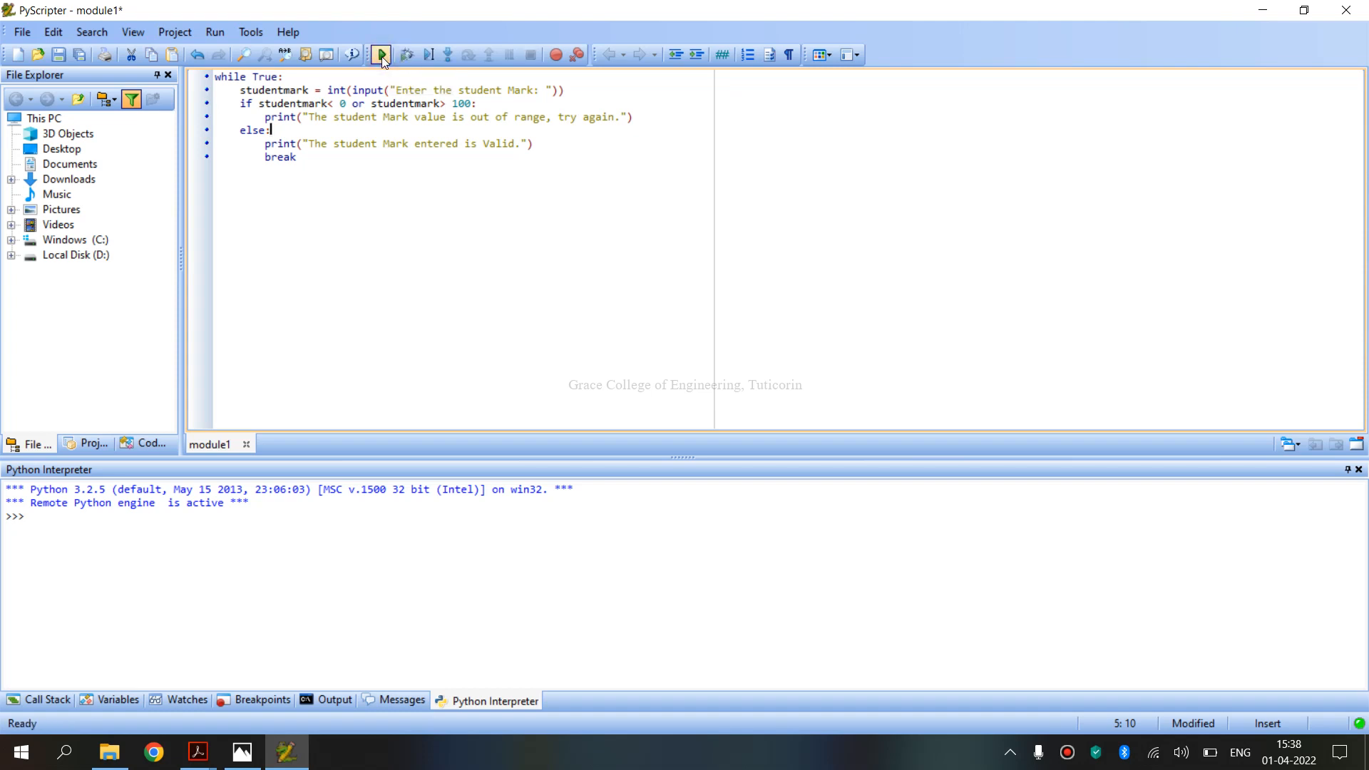
left_click(380, 54)
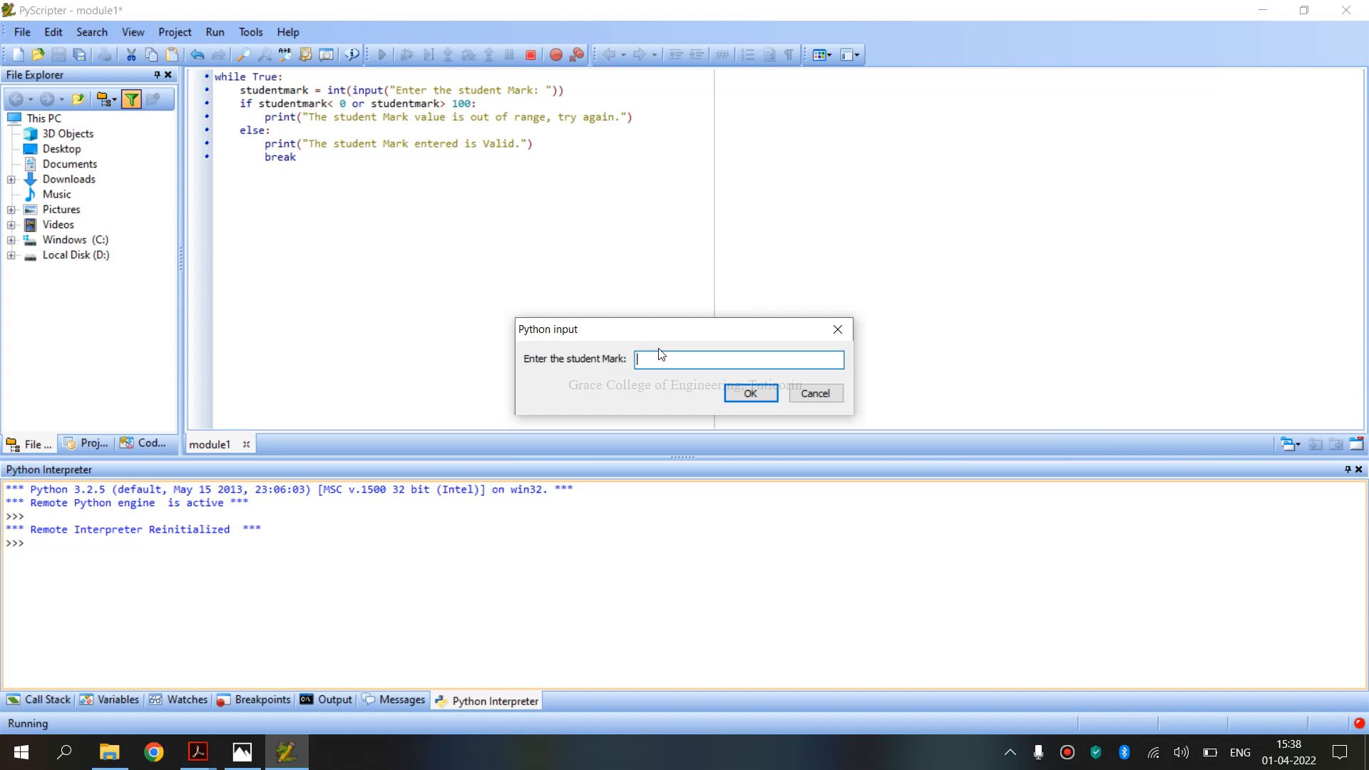
Submit 95 as the student mark, getting the 'mark entered is valid' message.
type("95")
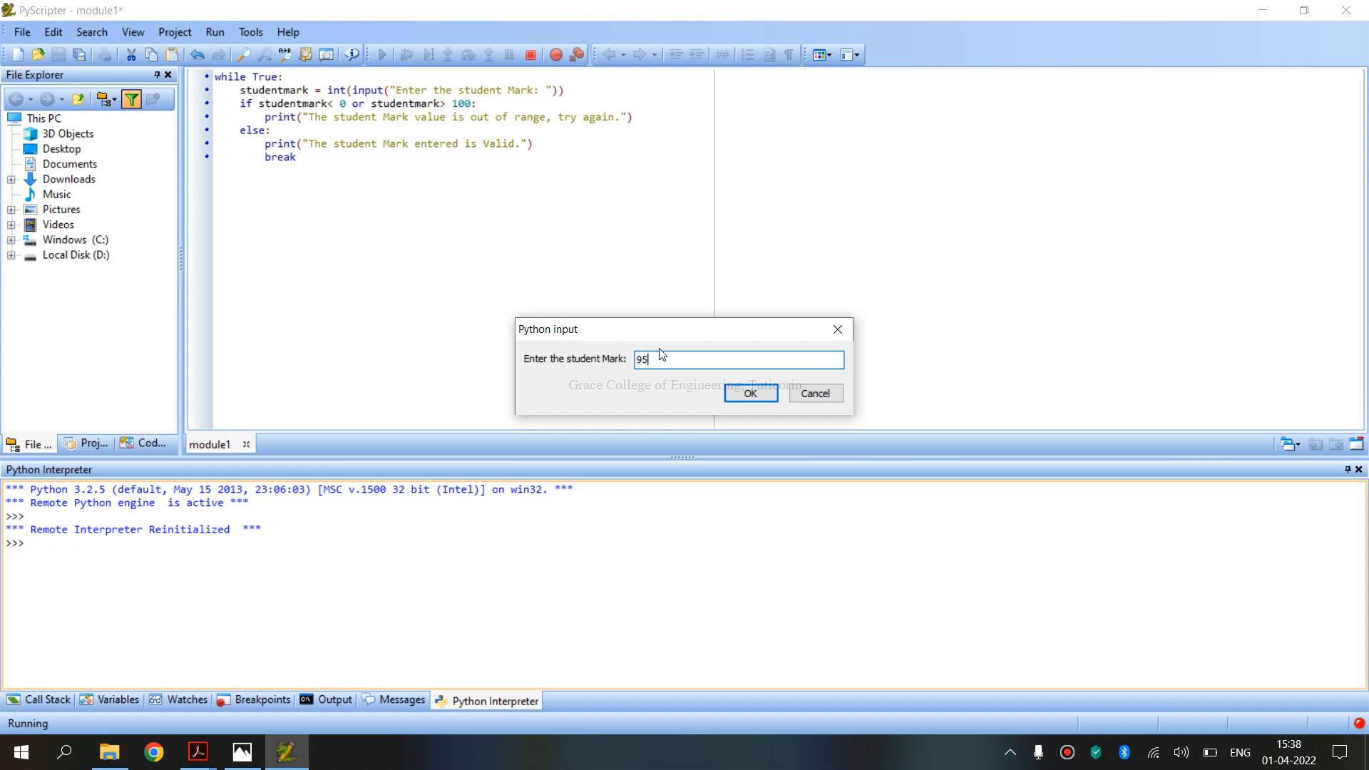
left_click(748, 394)
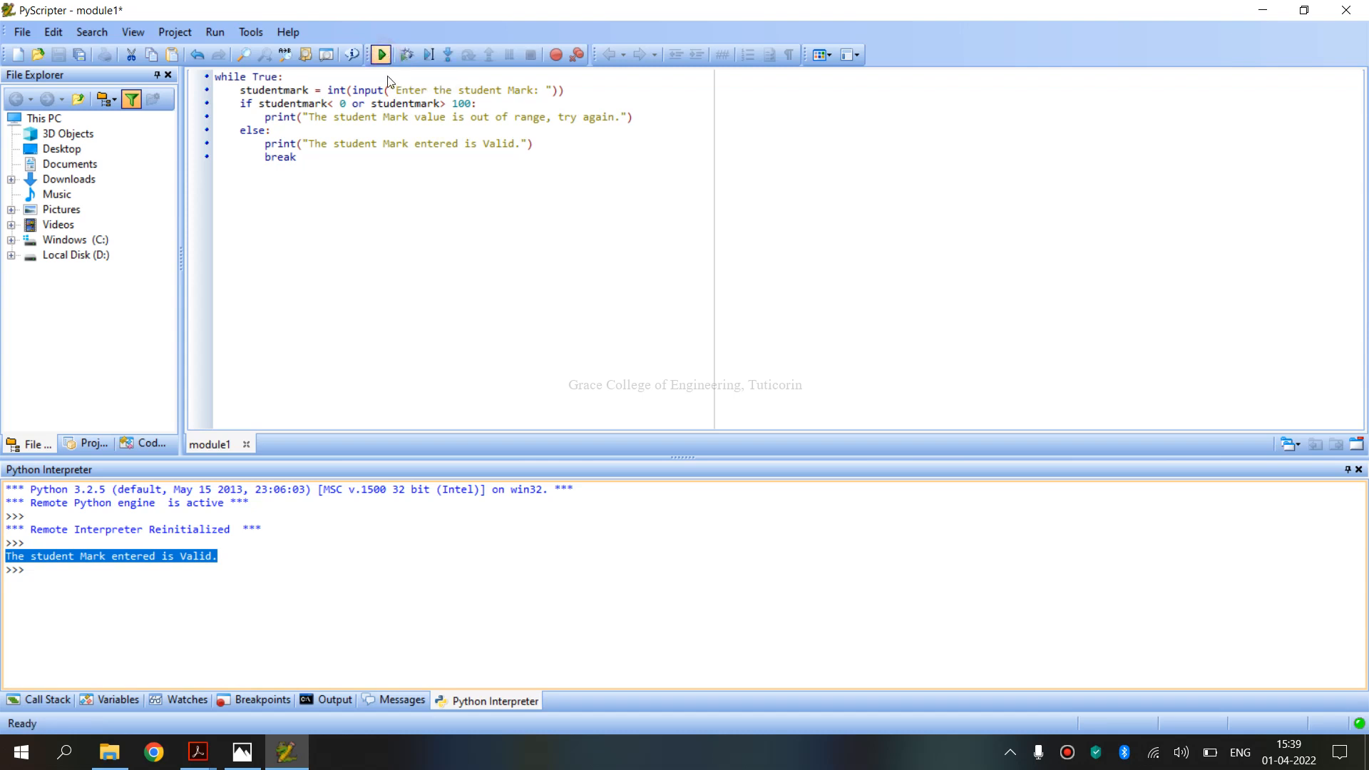
Rerun the script with mark 101, getting the out-of-range message.
left_click(379, 54)
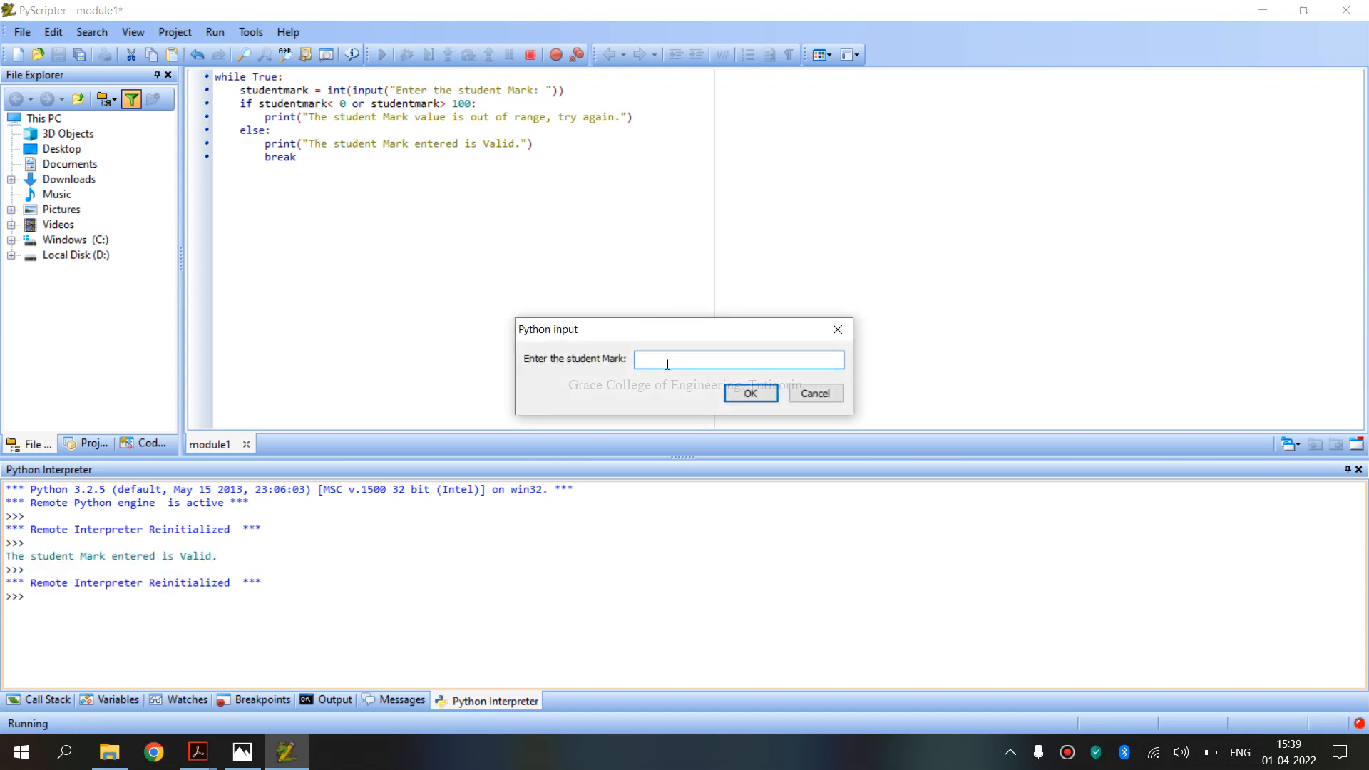
type("101")
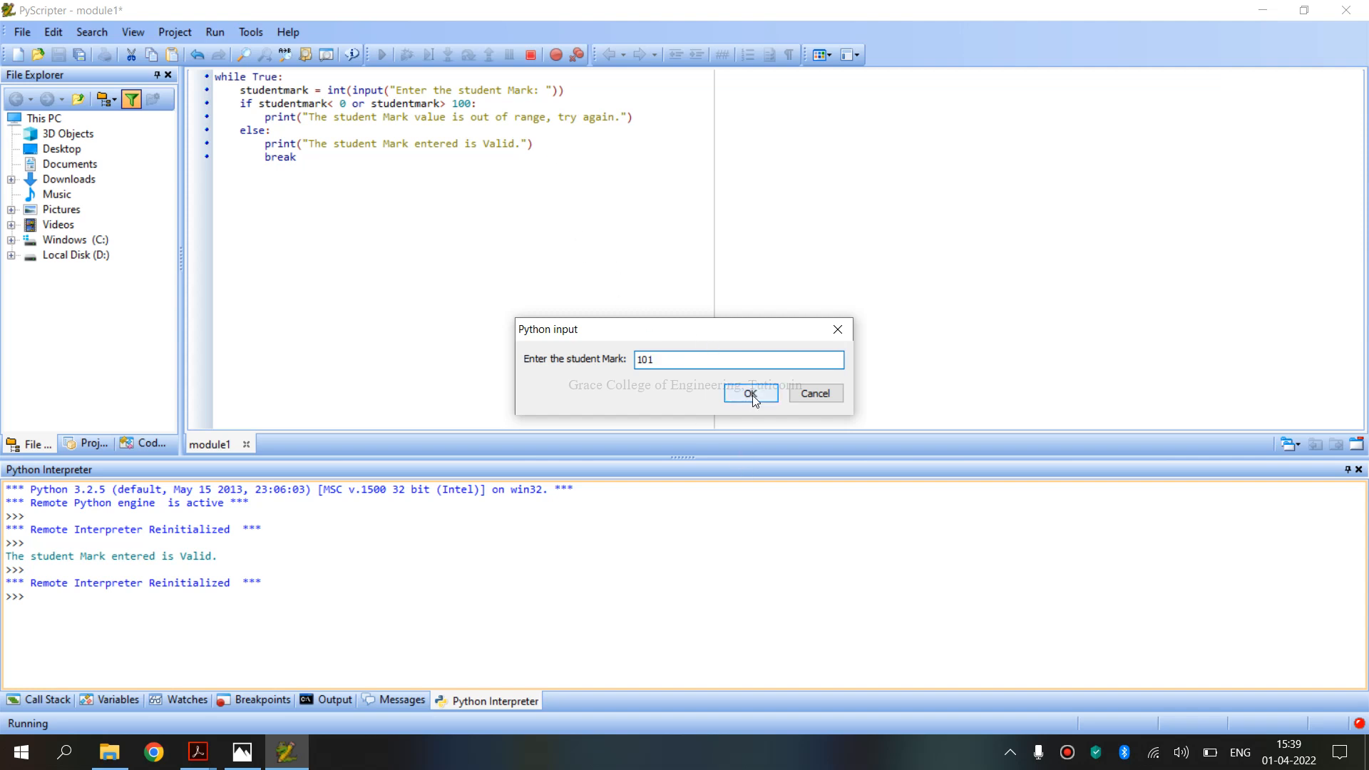
left_click(750, 394)
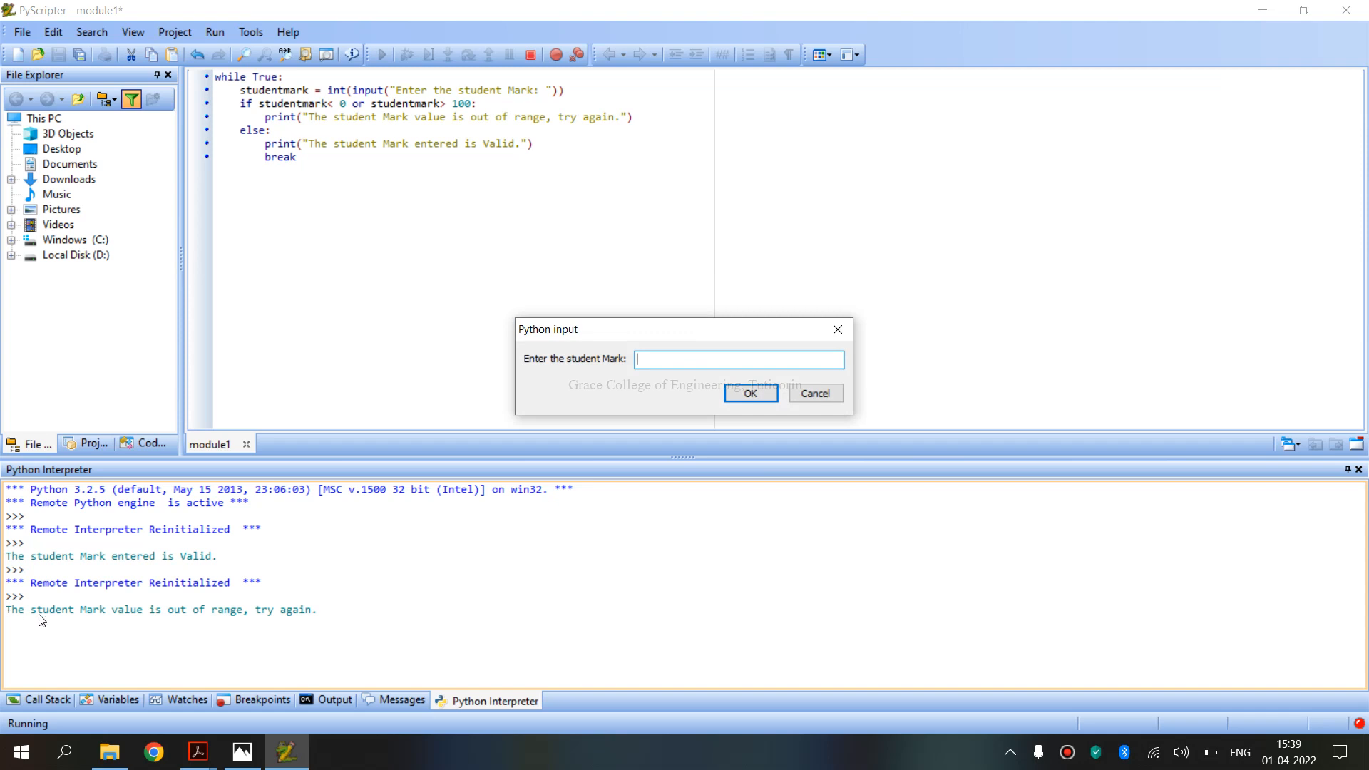
mouse_move(295, 622)
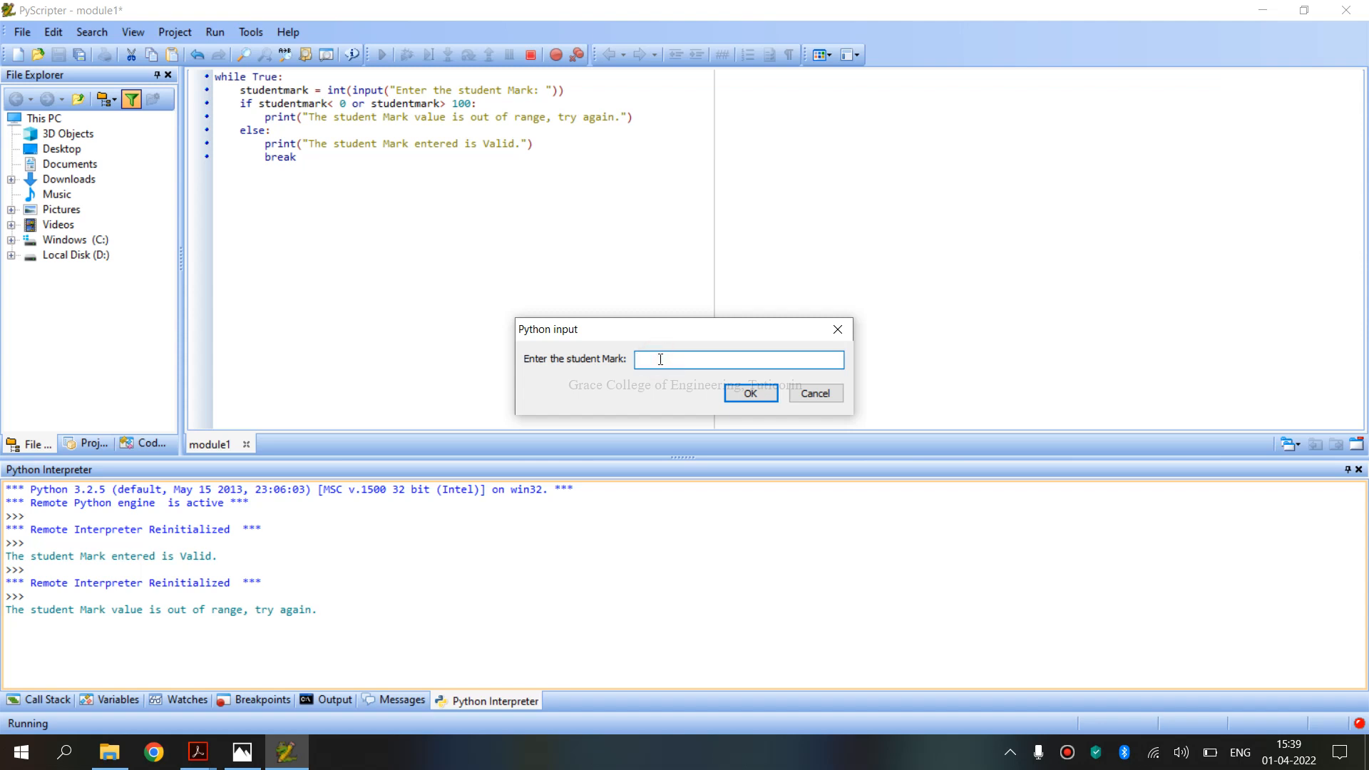
left_click(748, 394)
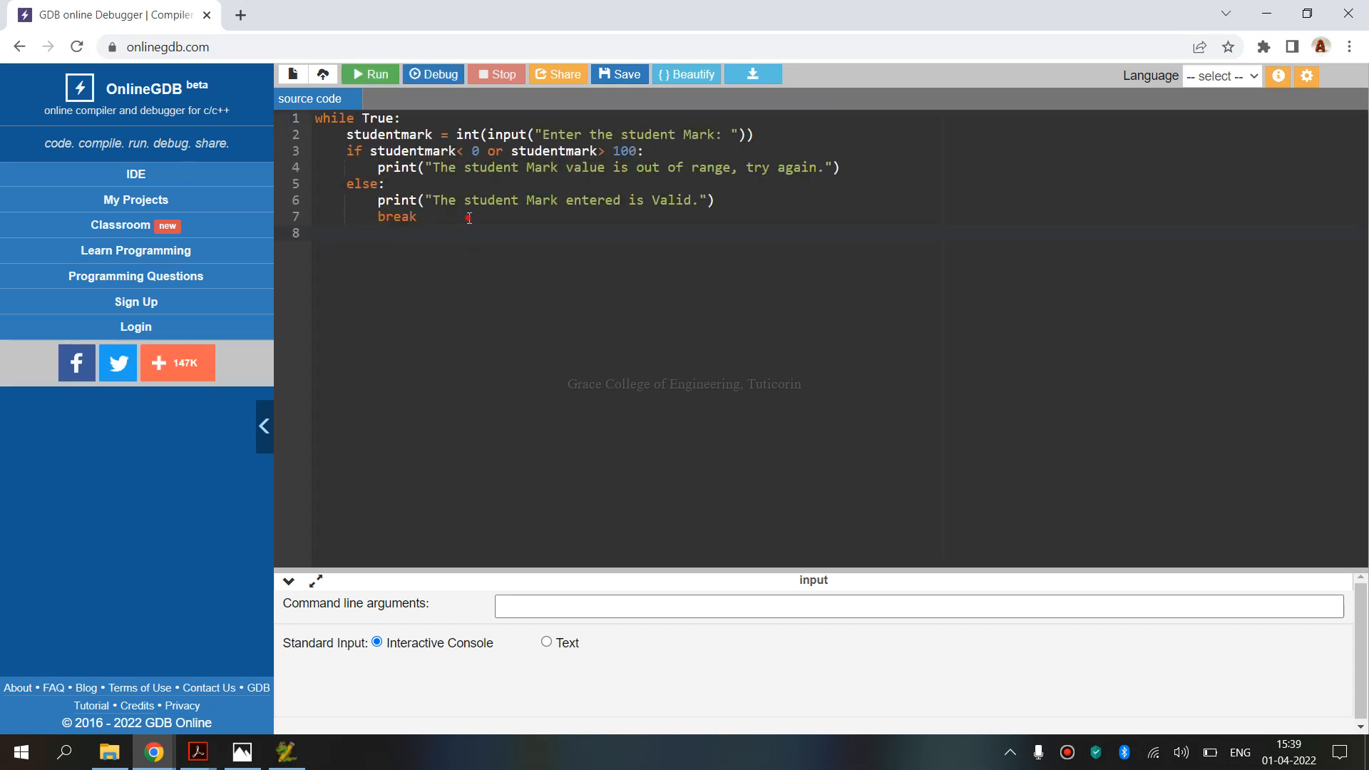
Choose Python 3 from the OnlineGDB Language dropdown.
left_click(1222, 75)
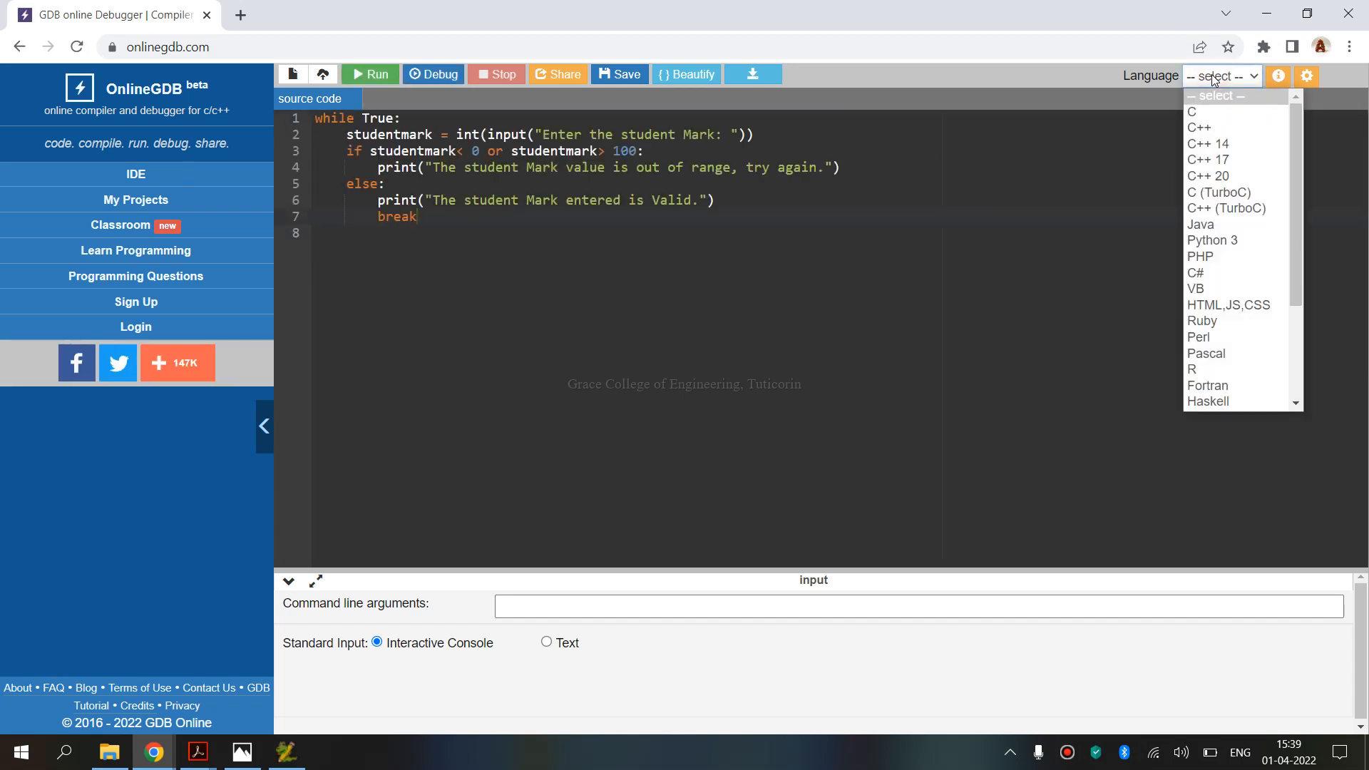
left_click(1211, 240)
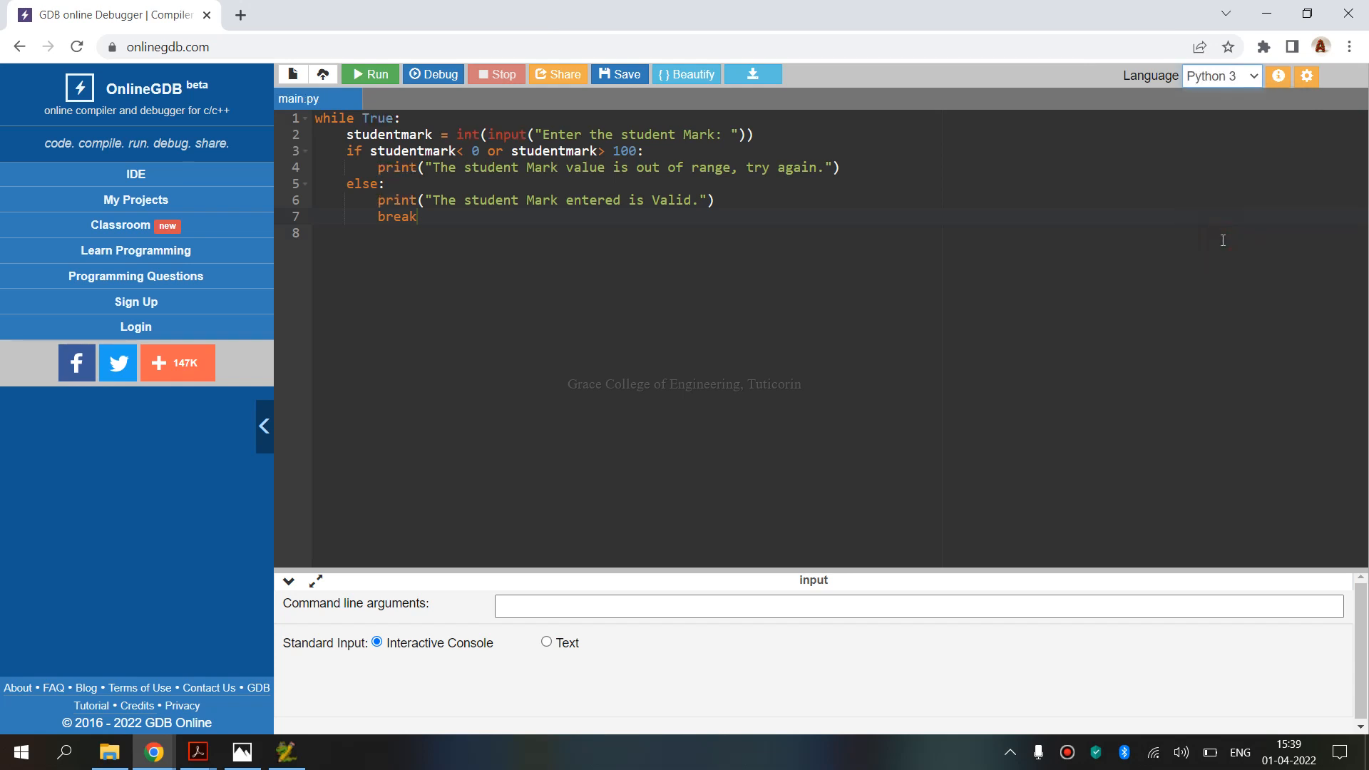
mouse_move(371, 74)
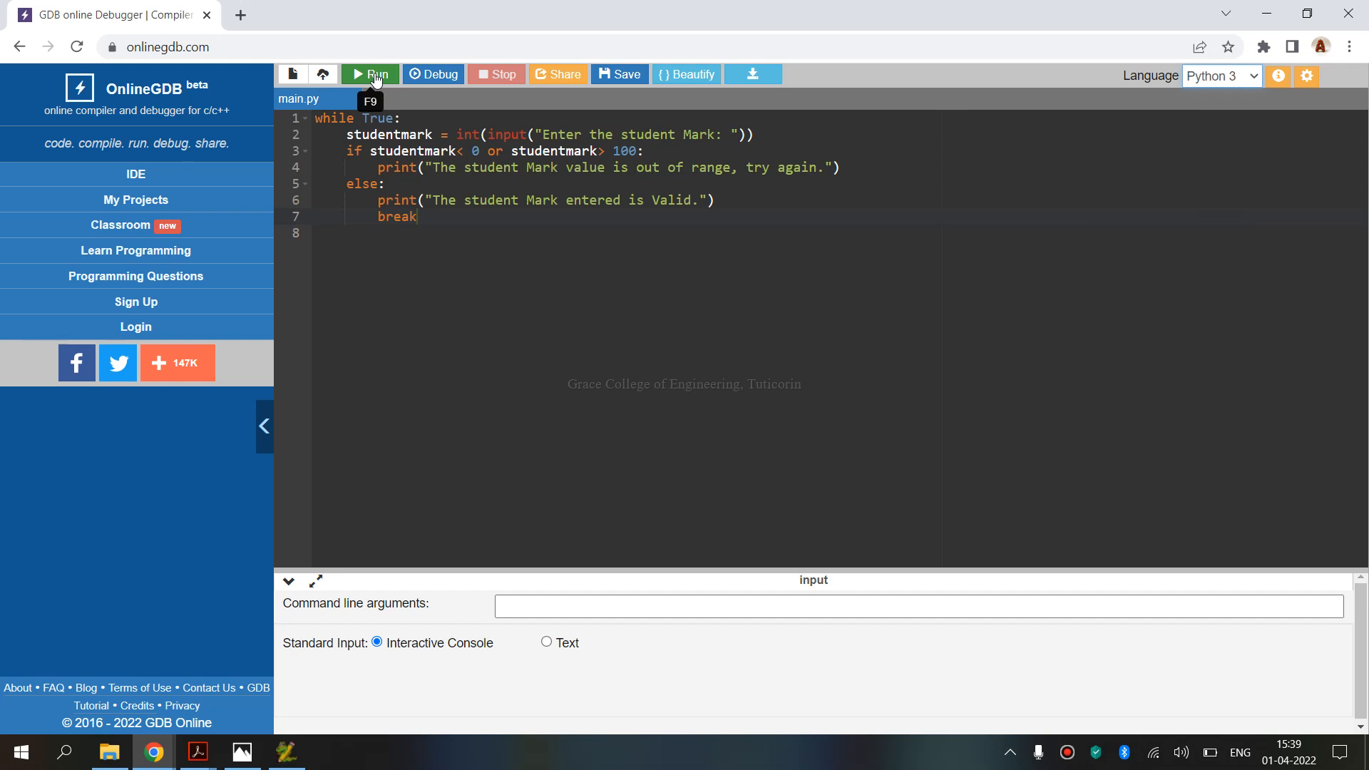
Run main.py with mark 95, getting the valid message, and start a second run.
left_click(370, 74)
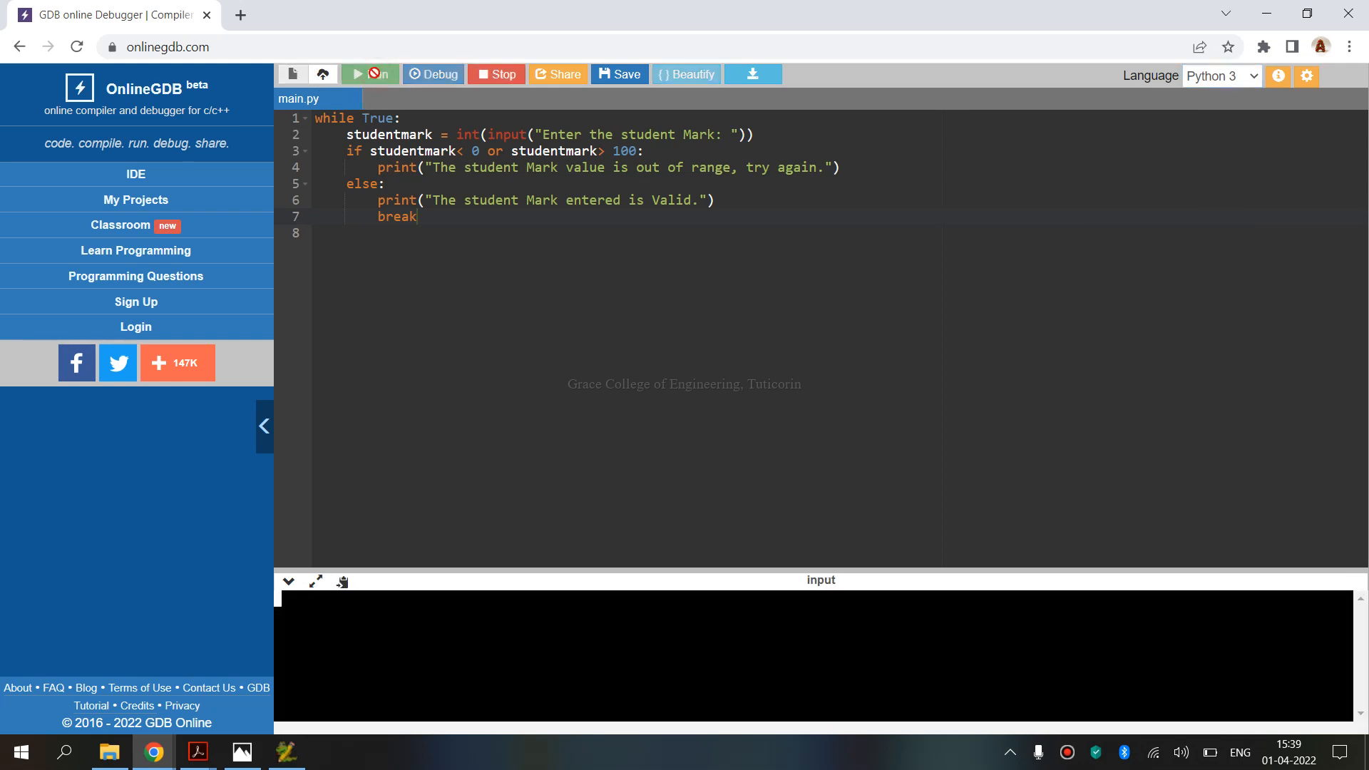
left_click(370, 74)
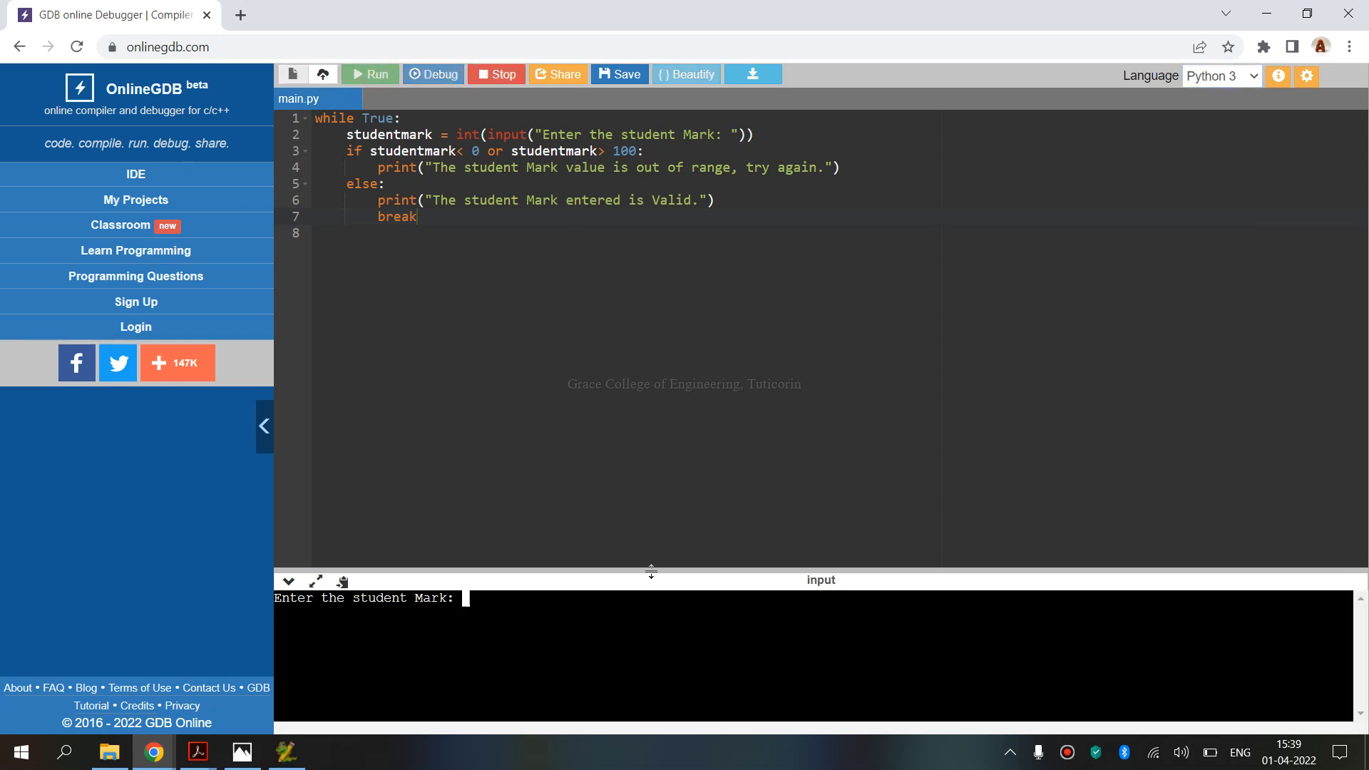
left_click_drag(650, 571, 650, 318)
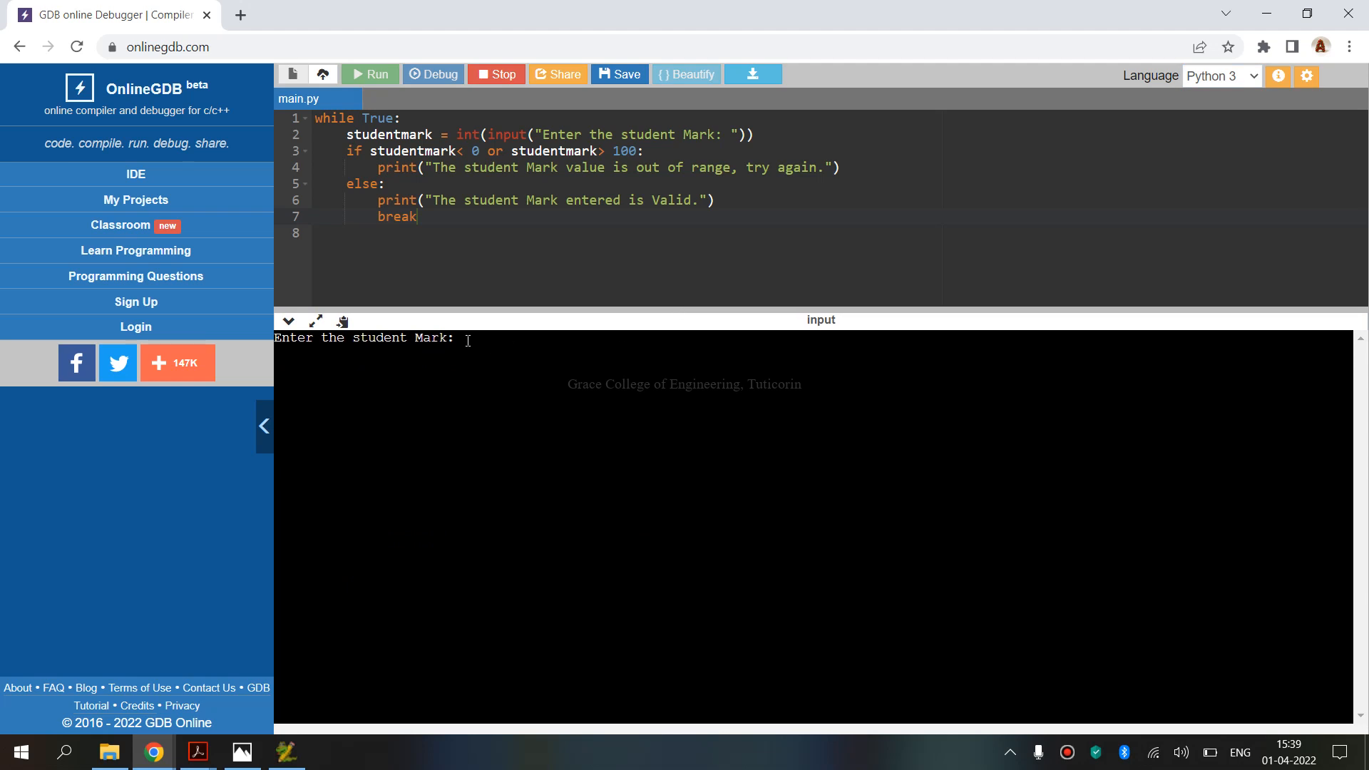
type("95")
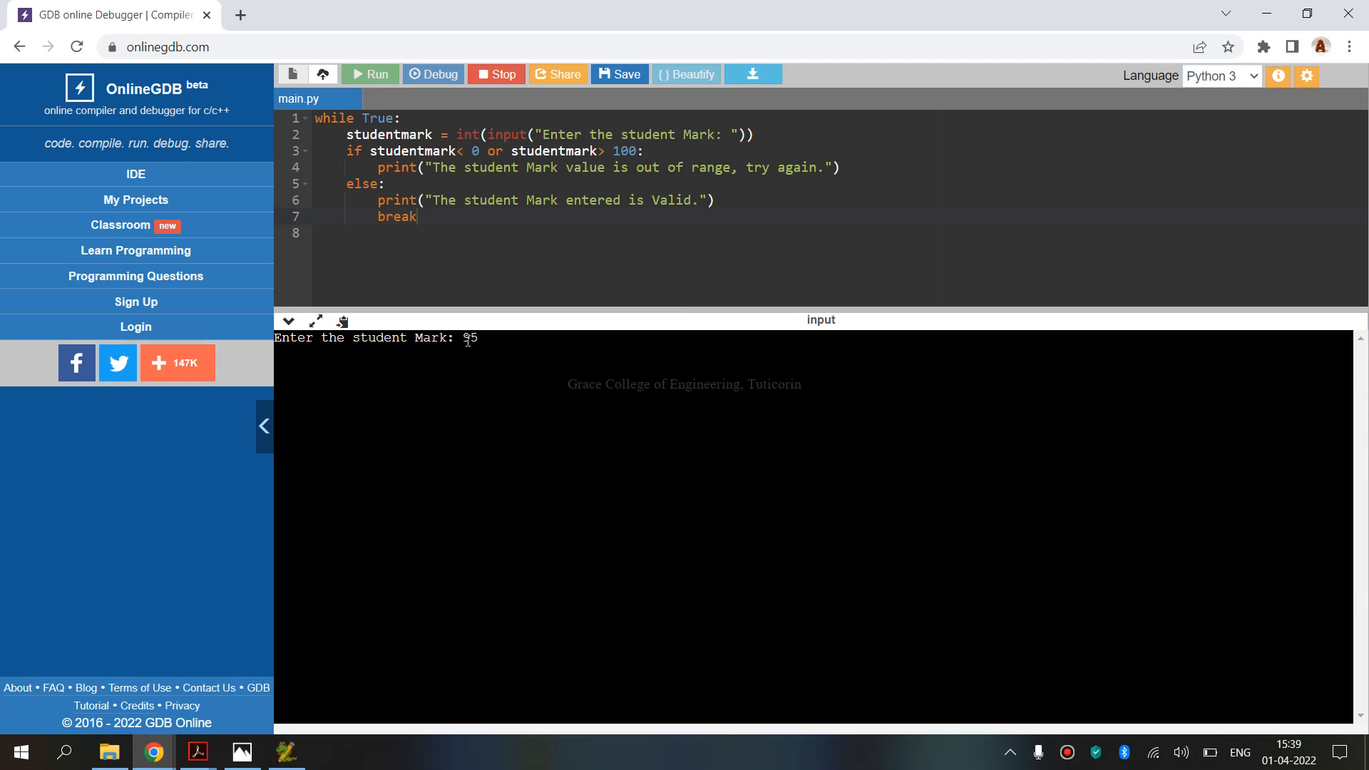
key("enter")
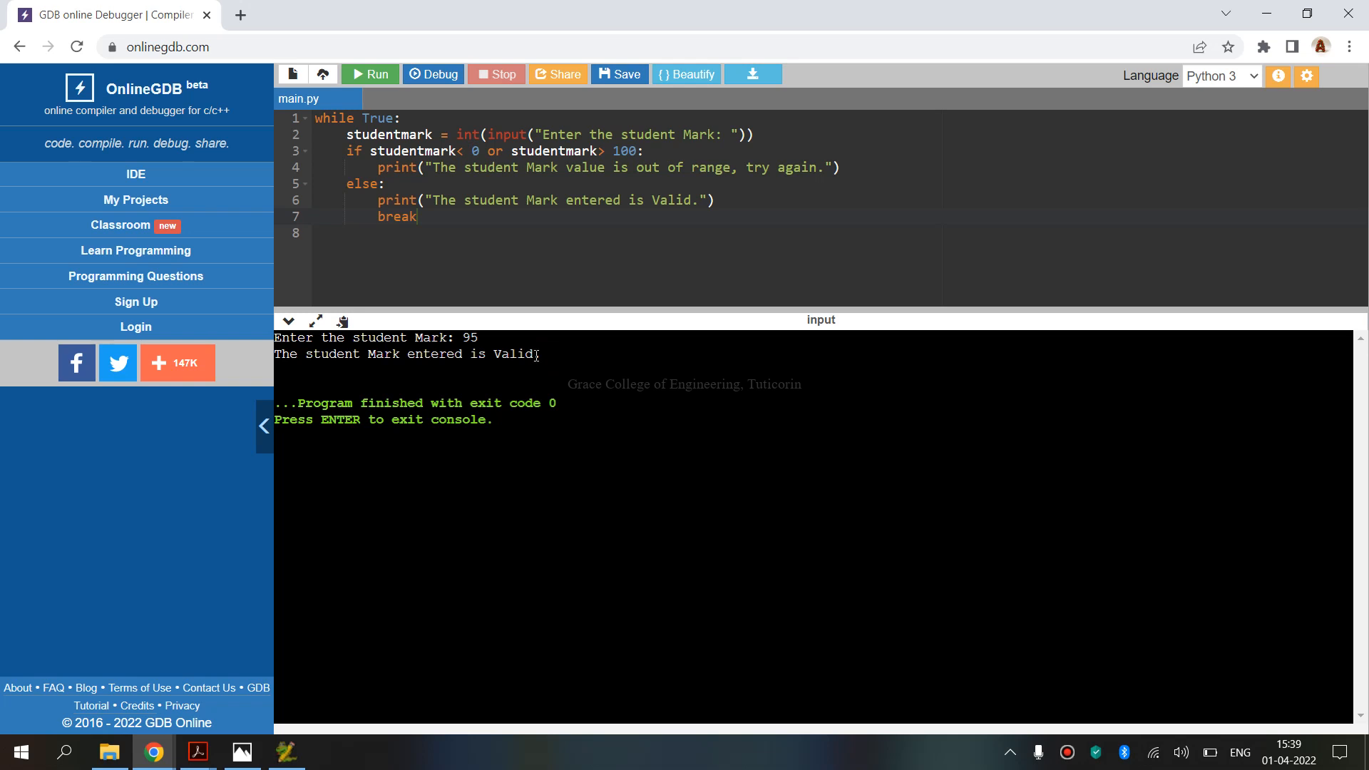
left_click(371, 74)
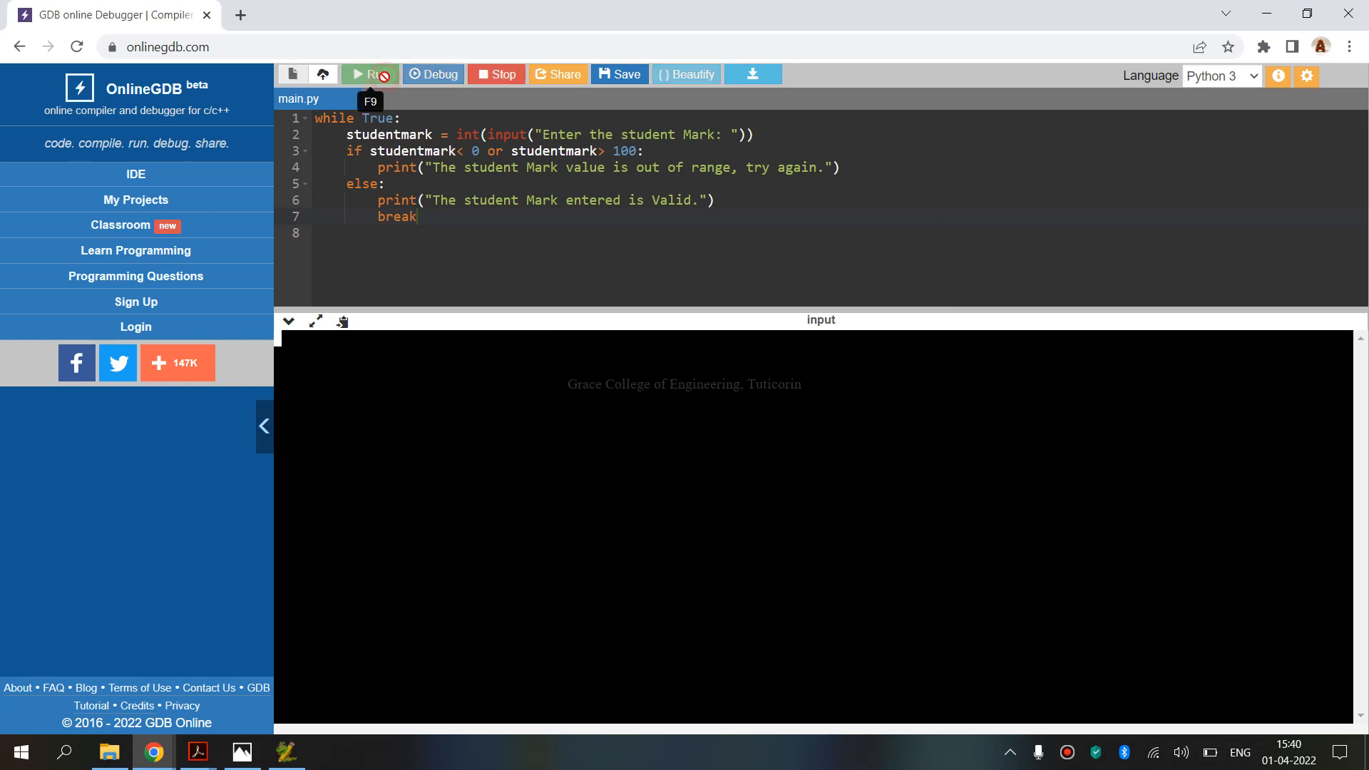
Enter mark 101, rejected as out of range, then enter 20 at the repeated prompt.
left_click(370, 74)
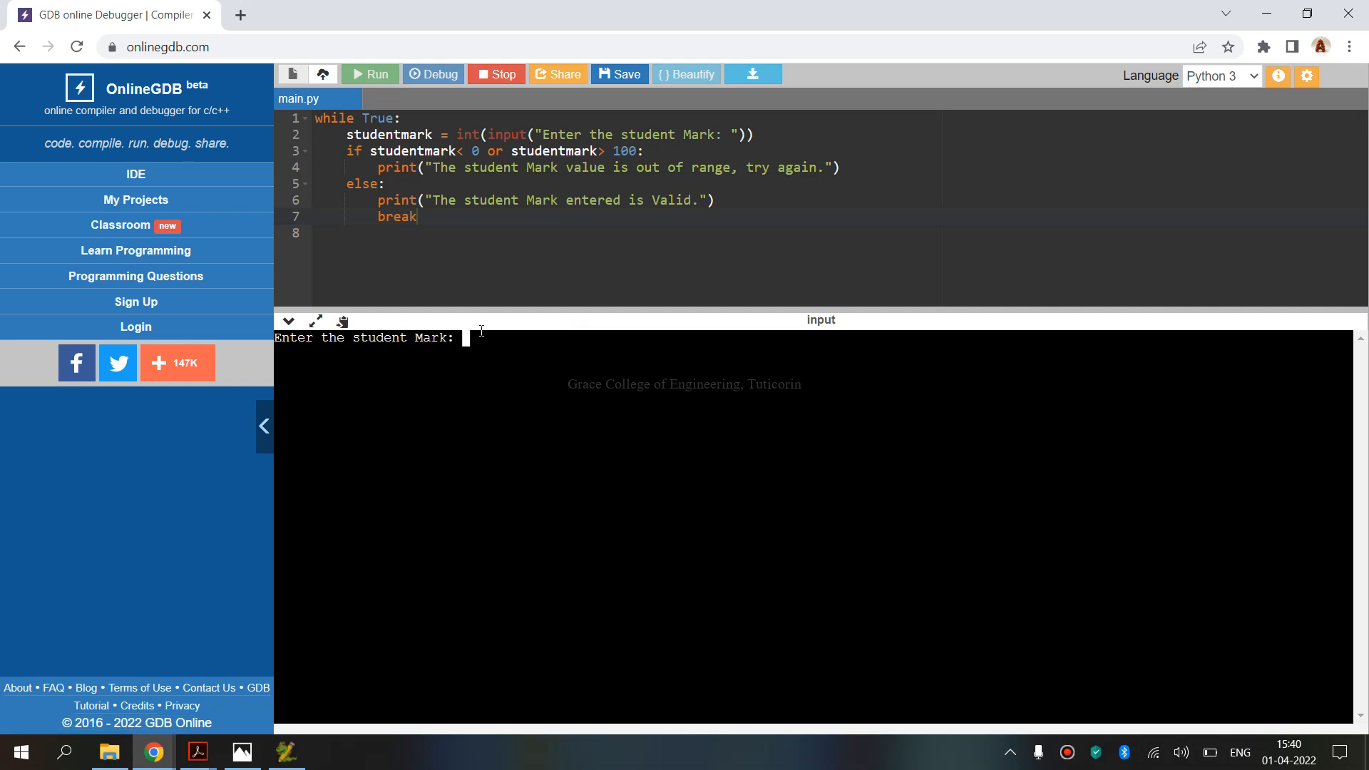
type("101")
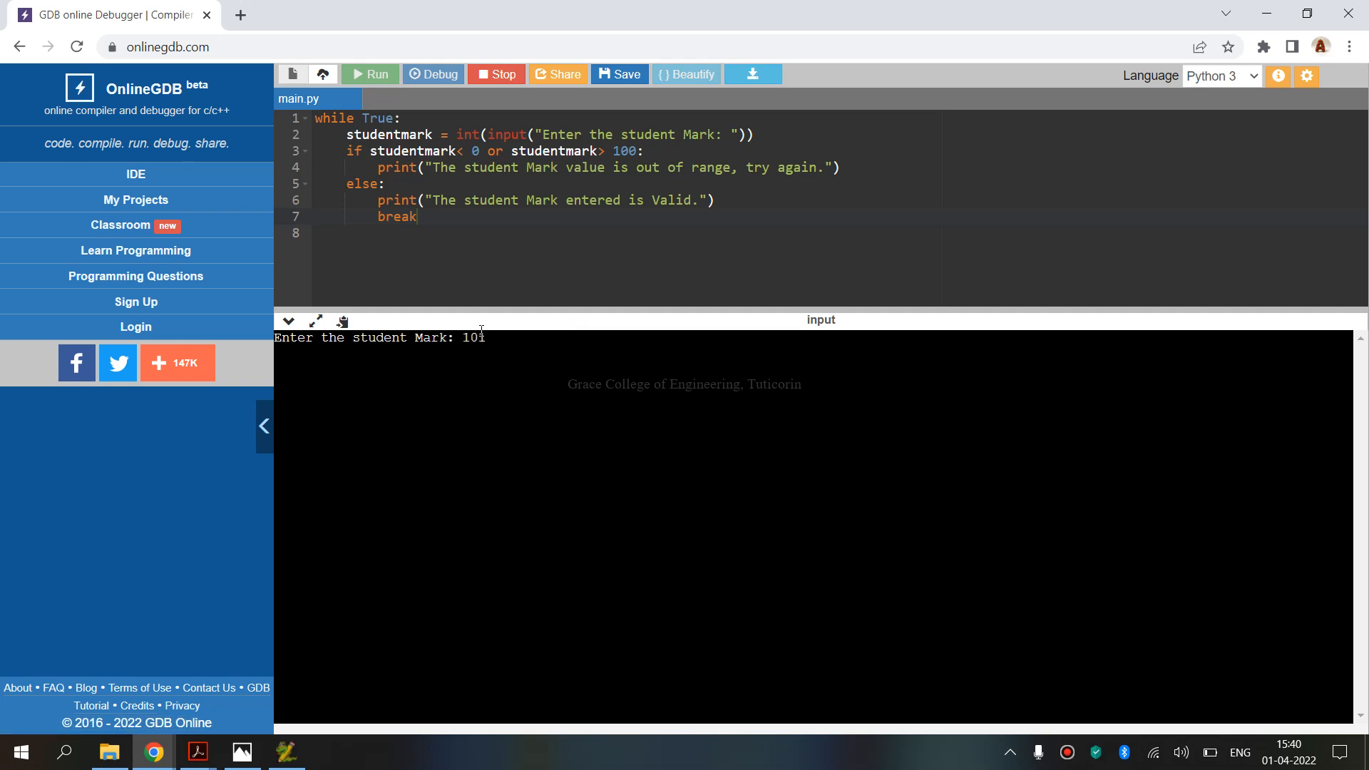
key("enter")
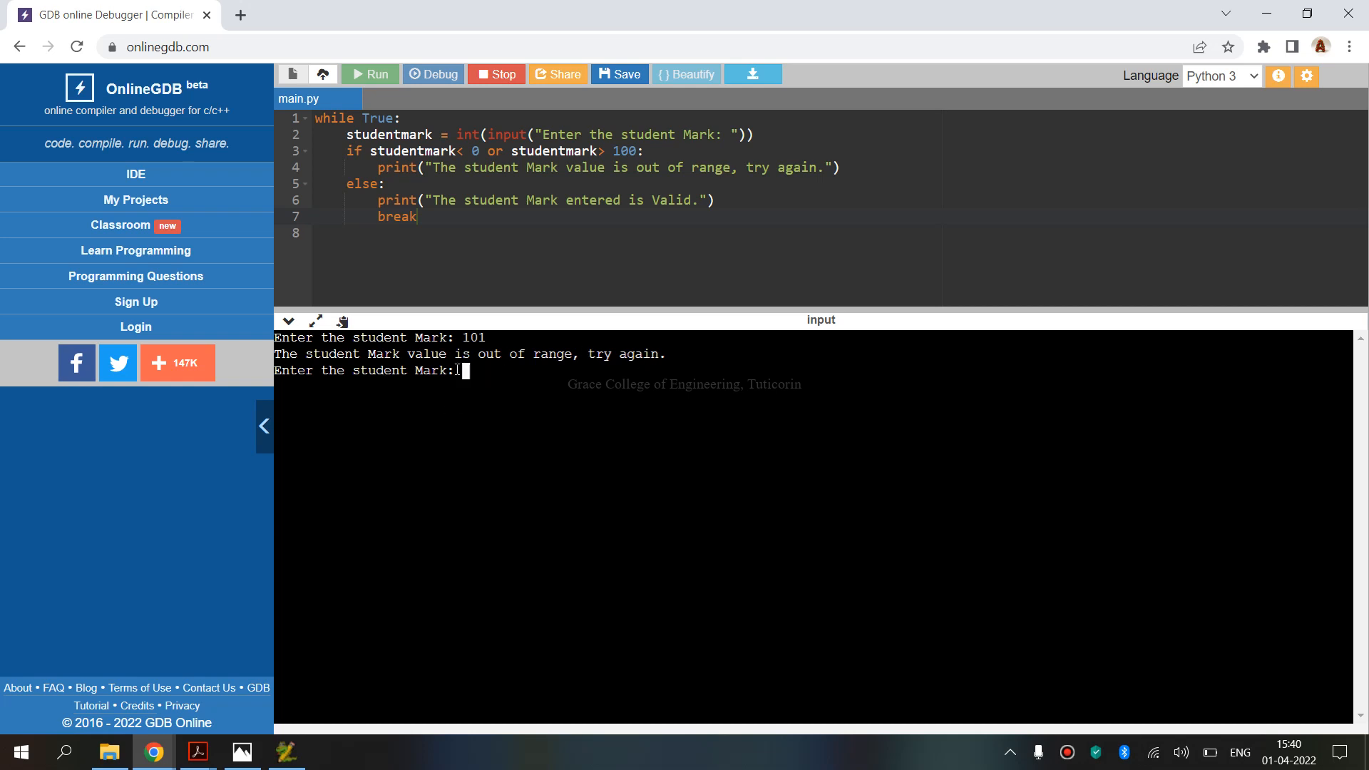
type("20")
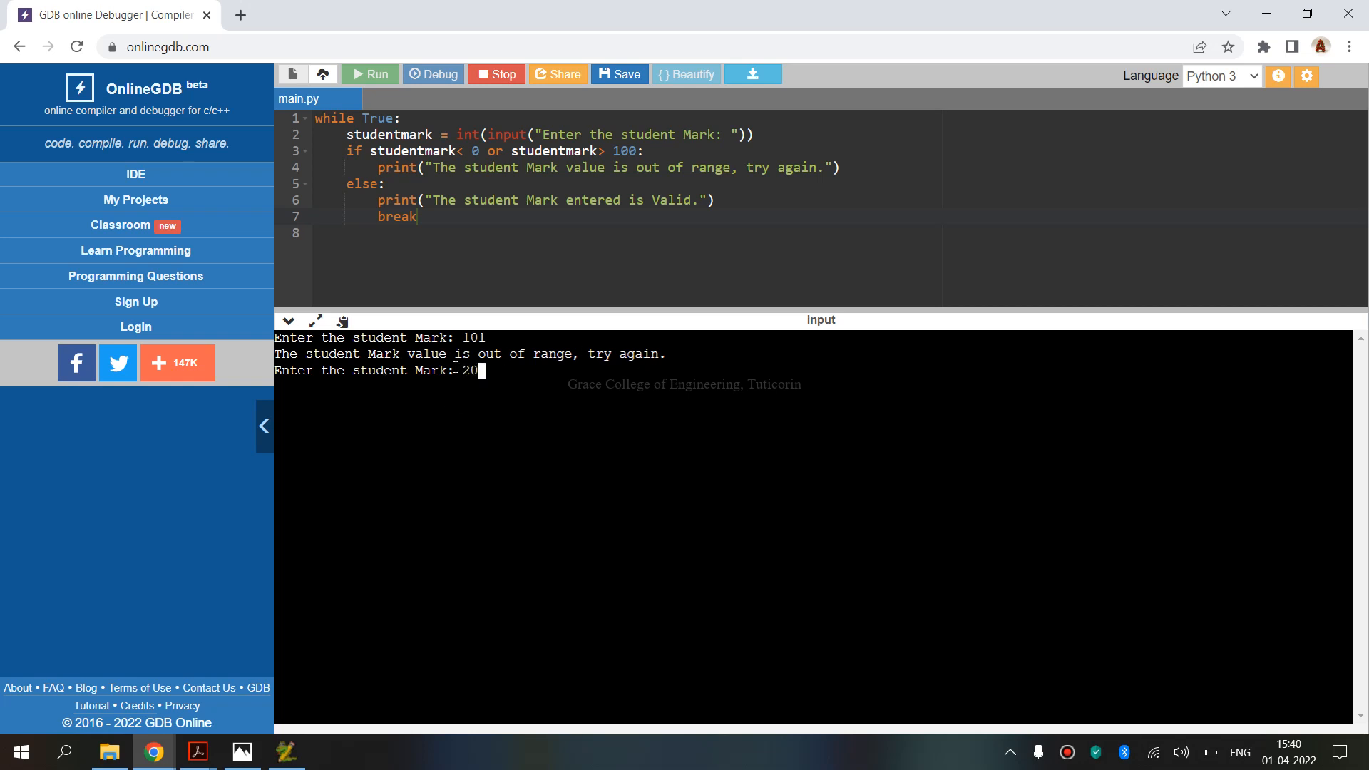
key("enter")
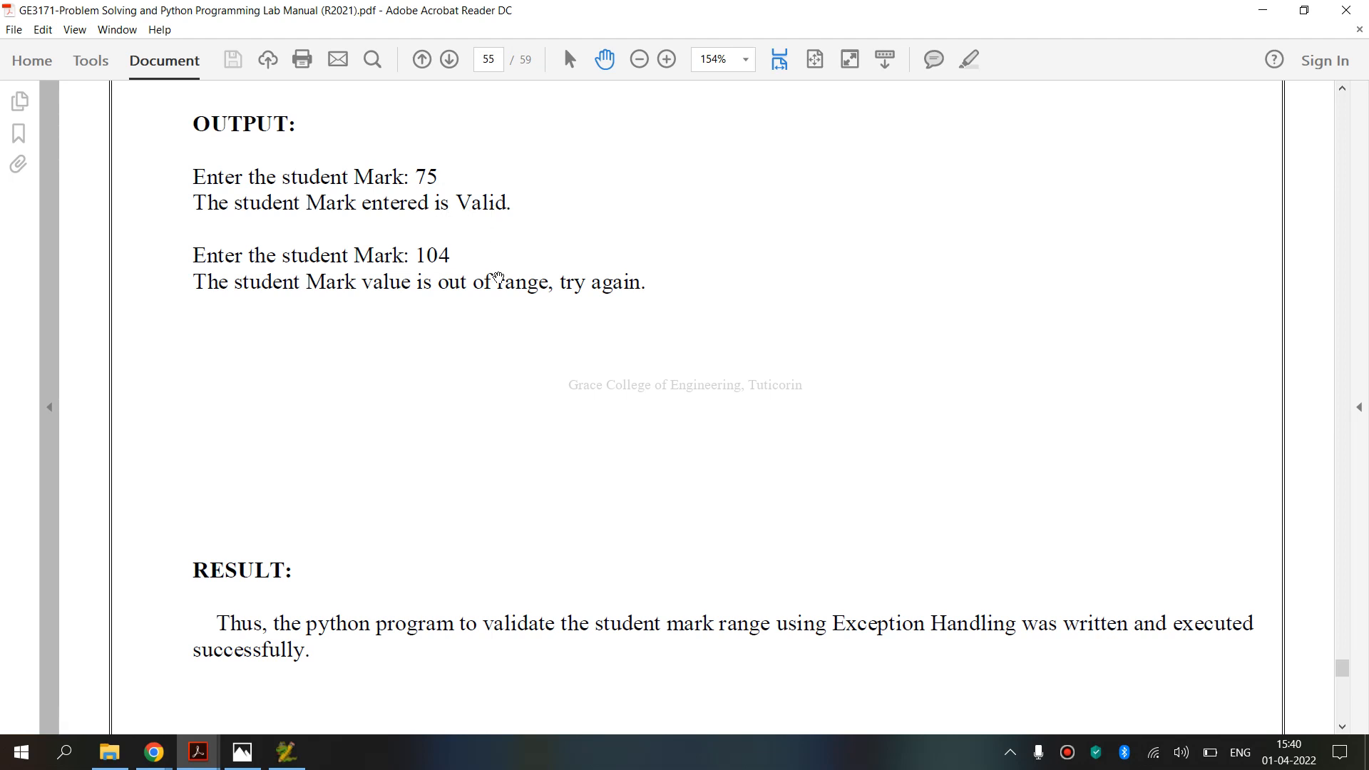
mouse_move(532, 317)
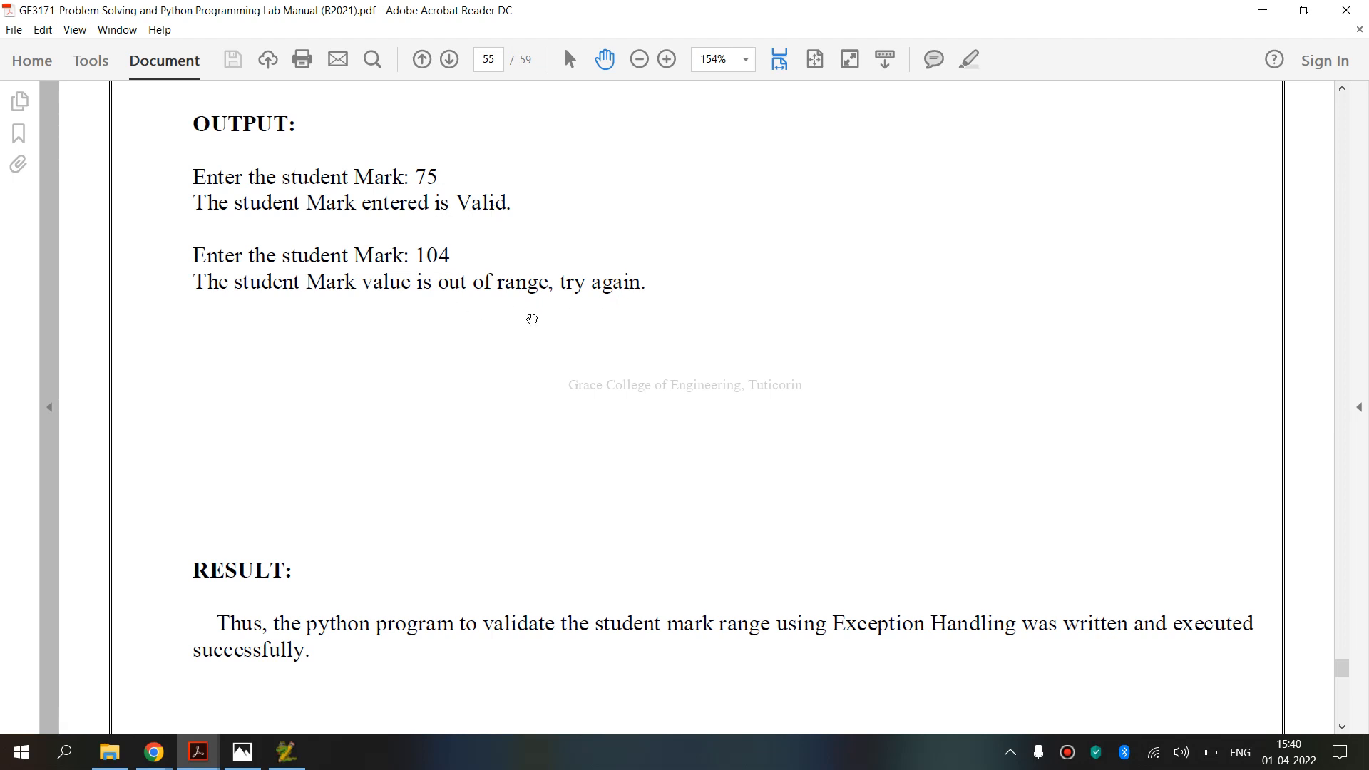
mouse_move(531, 324)
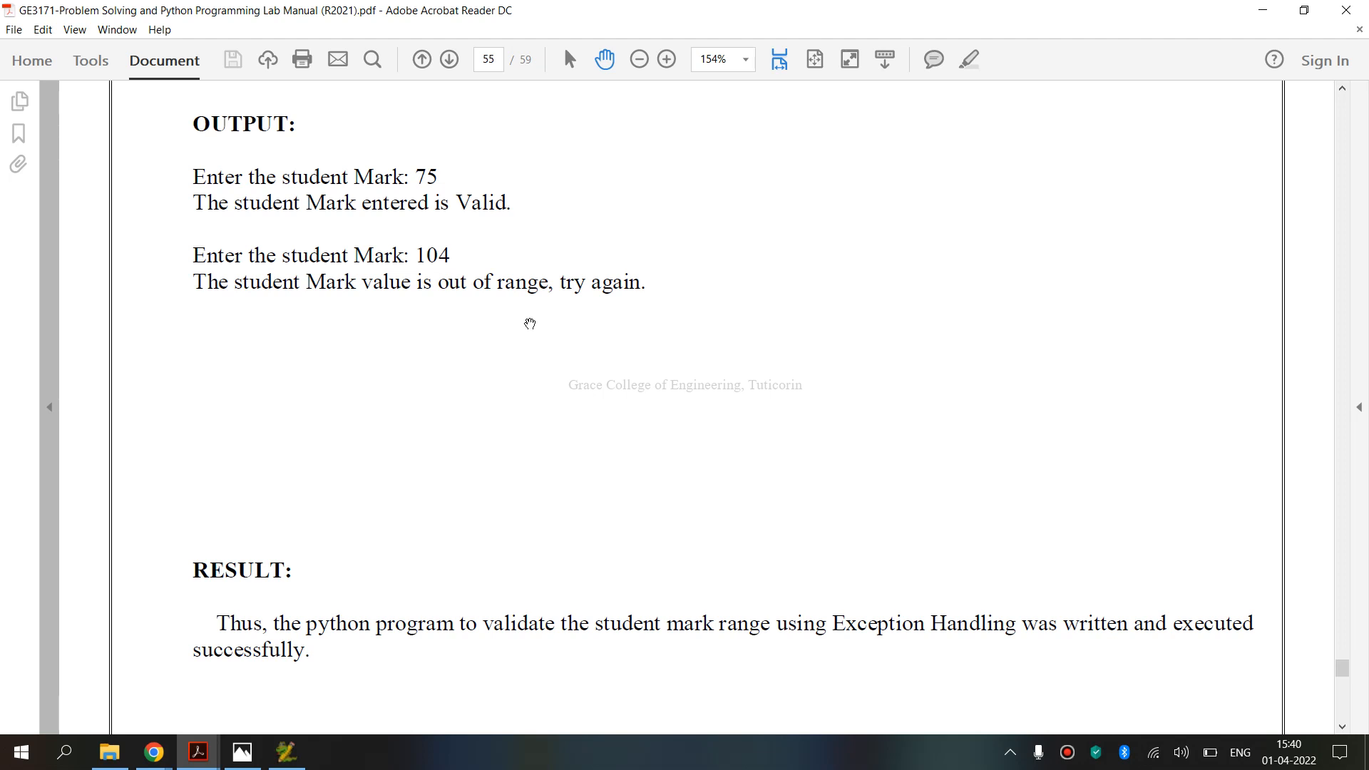
mouse_move(543, 325)
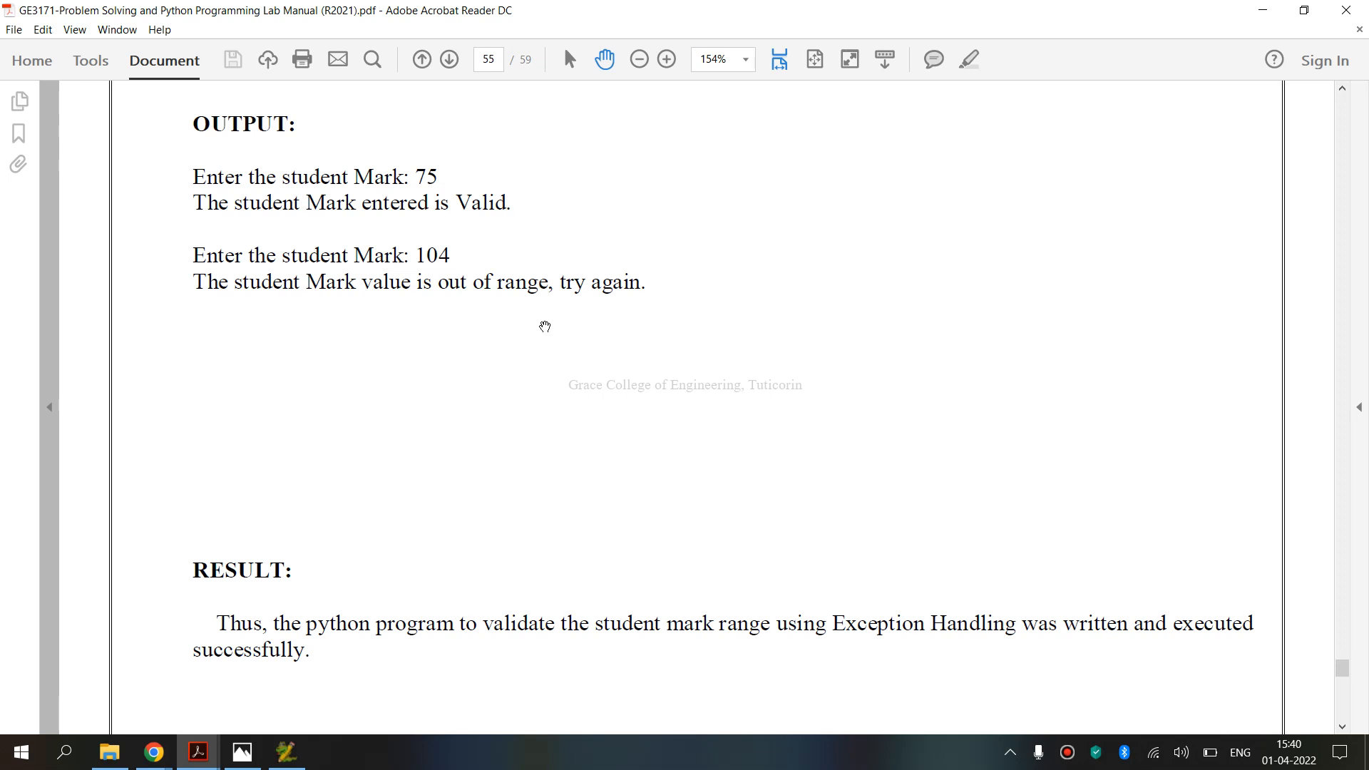
mouse_move(722, 343)
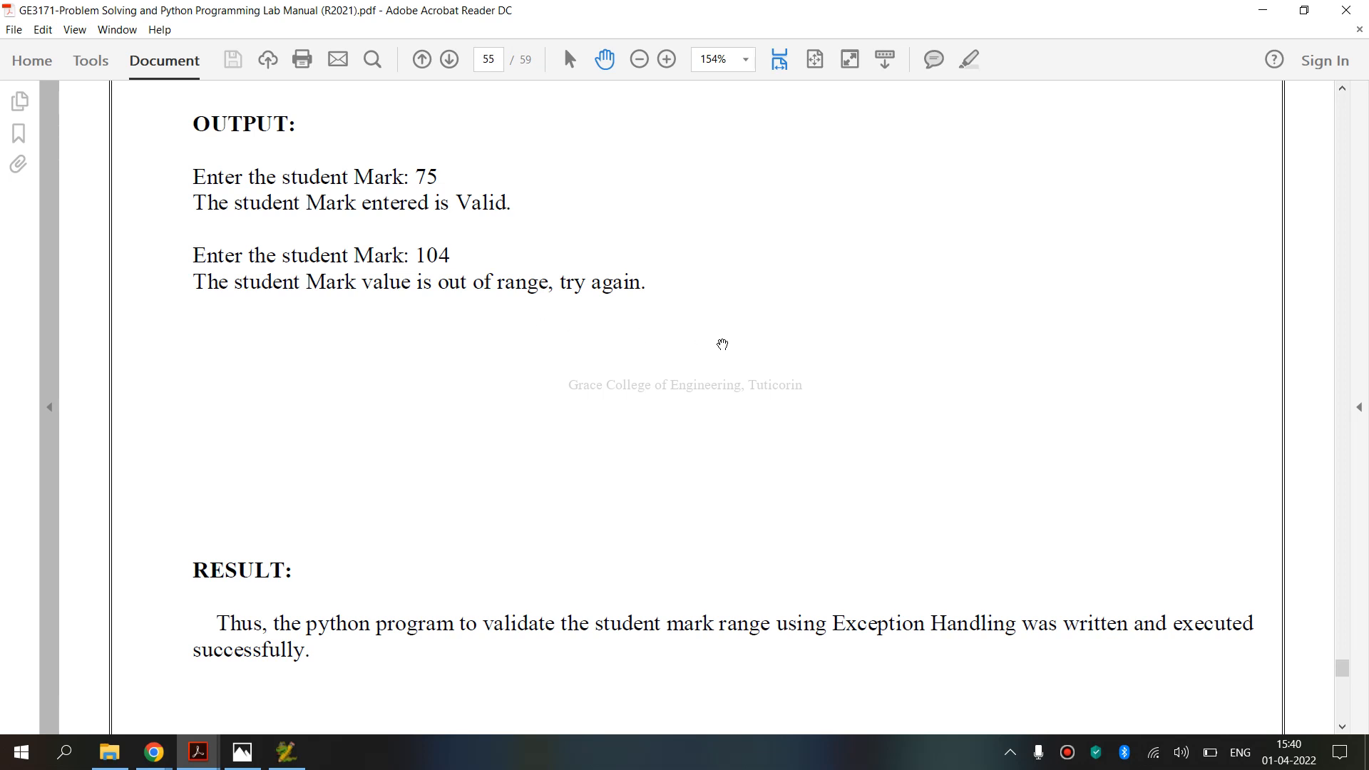
mouse_move(726, 278)
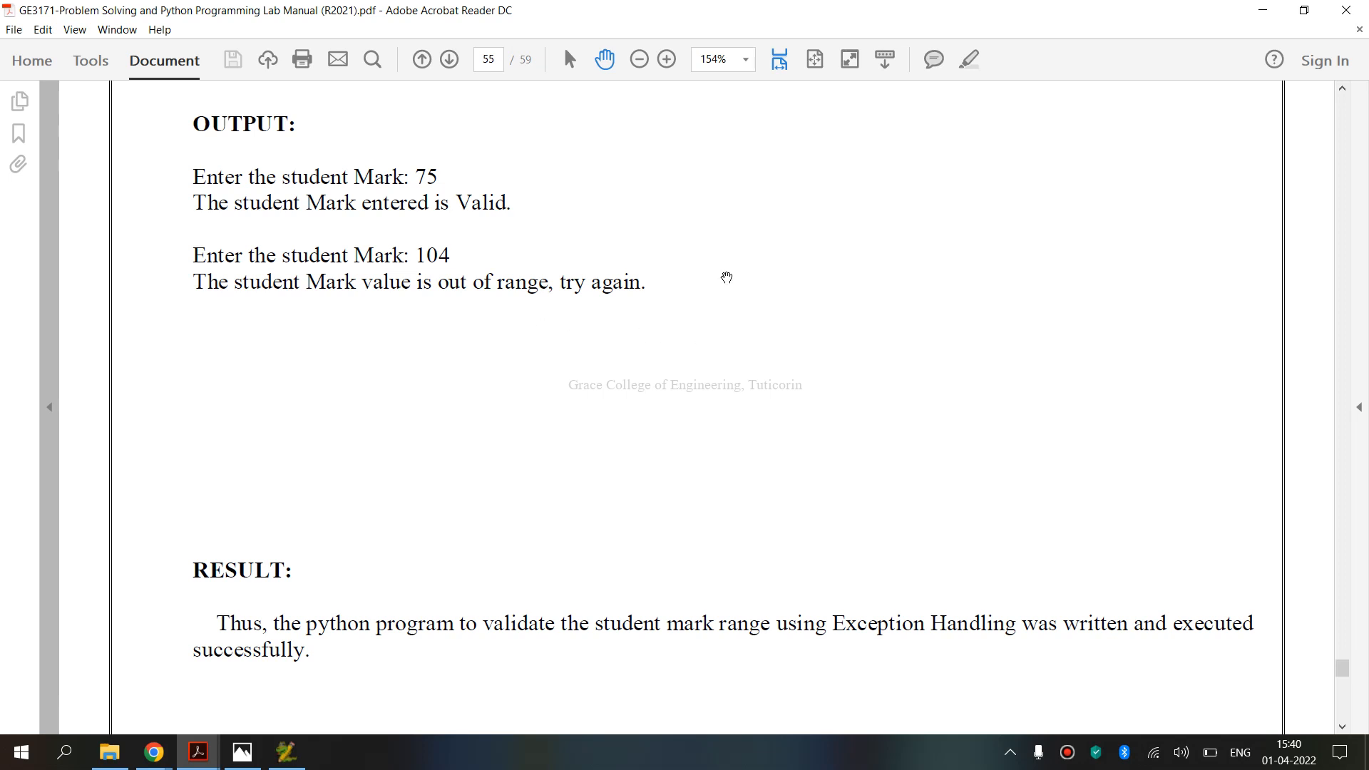